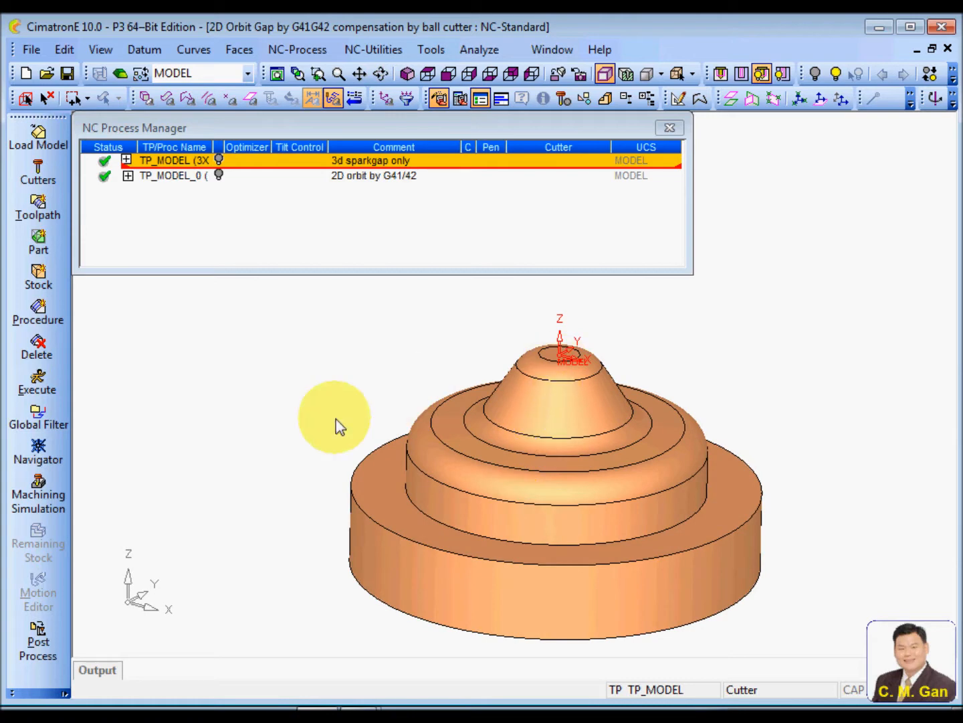
{"action": "mouse_move", "coordinate": [311, 417]}
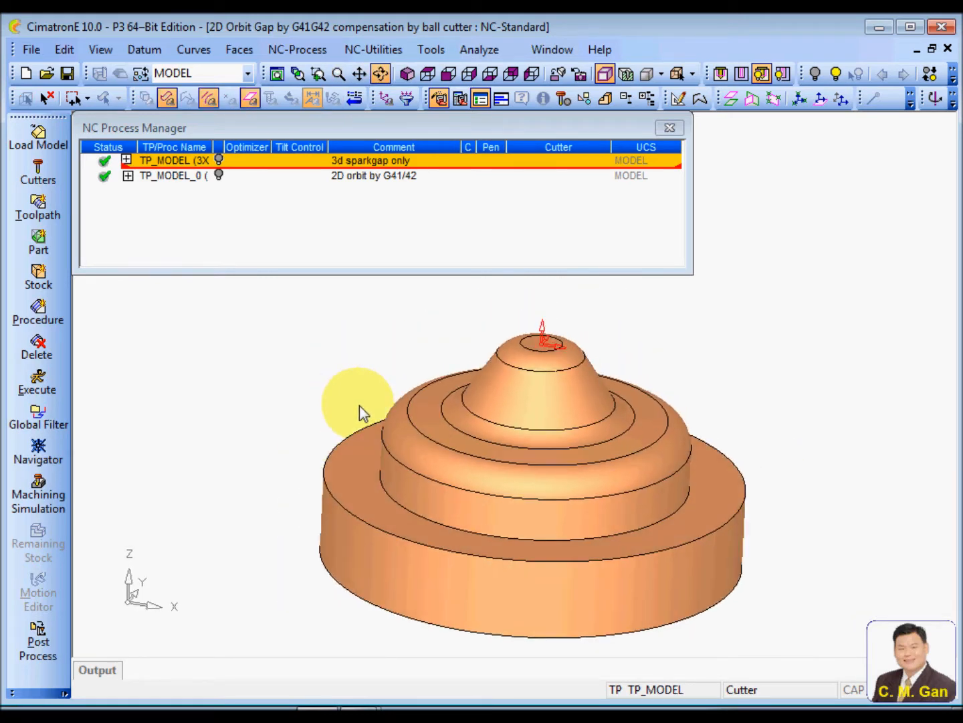
Review the BN10_0 ball cutter in the Cutters and Holders list, then close it.
{"action": "left_click", "coordinate": [38, 206]}
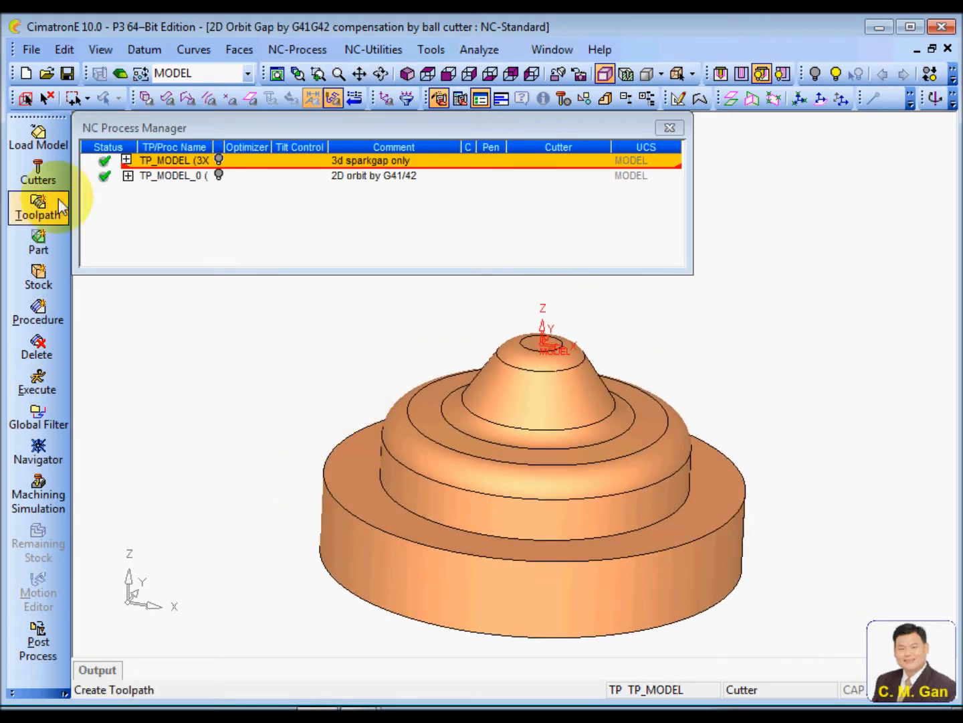
{"action": "left_click", "coordinate": [38, 171]}
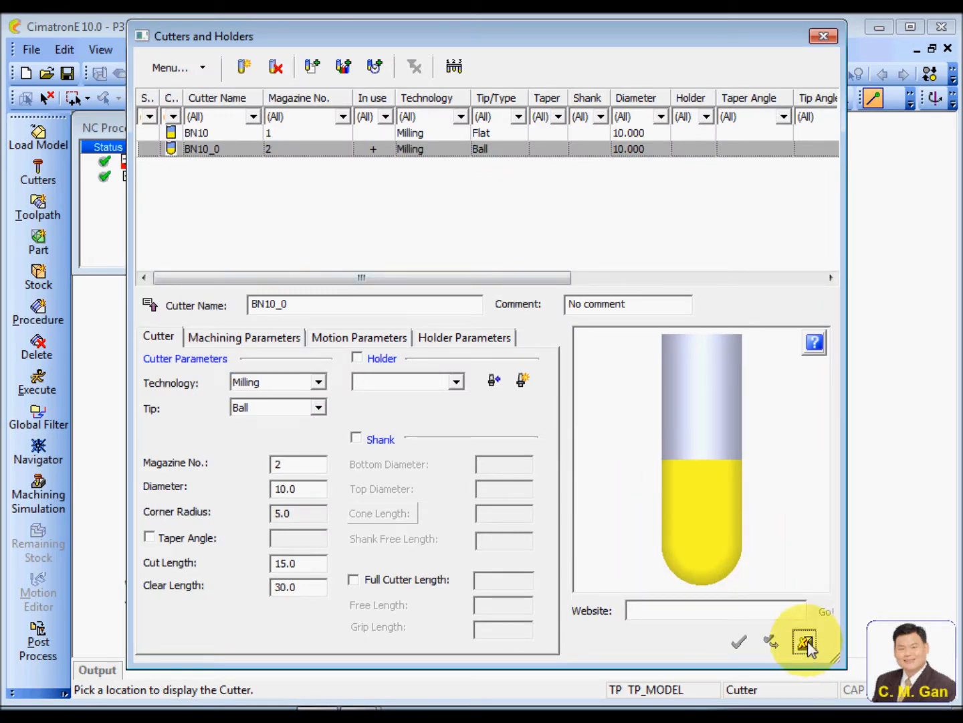
{"action": "left_click", "coordinate": [805, 641]}
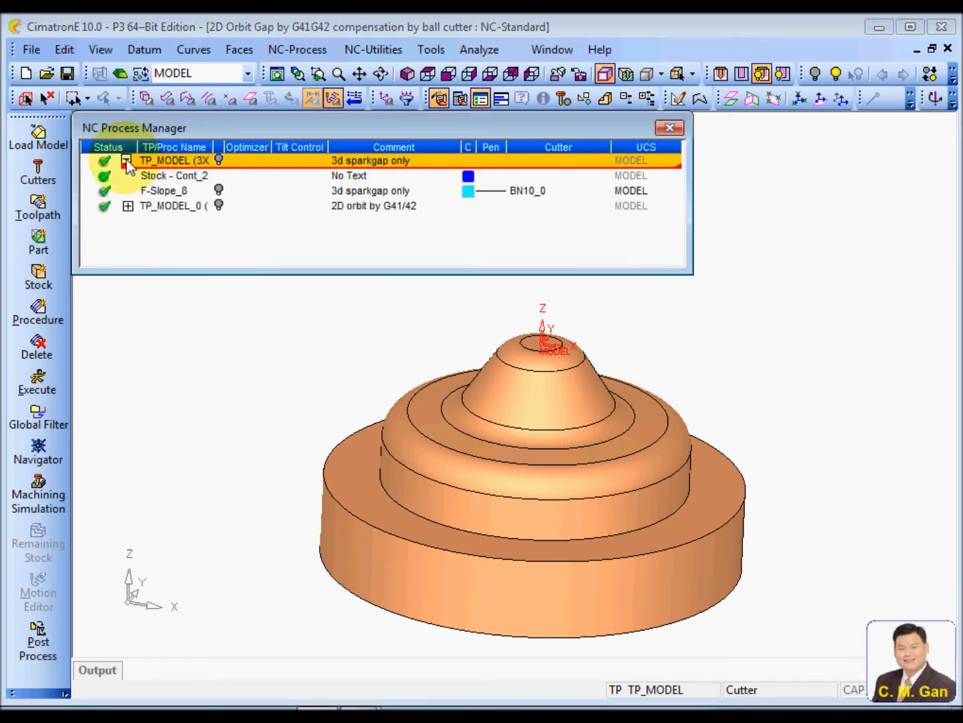
Try Electrode Machining with 2D Orbit 0.1 on F-Slope_8, then cancel after the warning.
{"action": "left_click", "coordinate": [164, 190]}
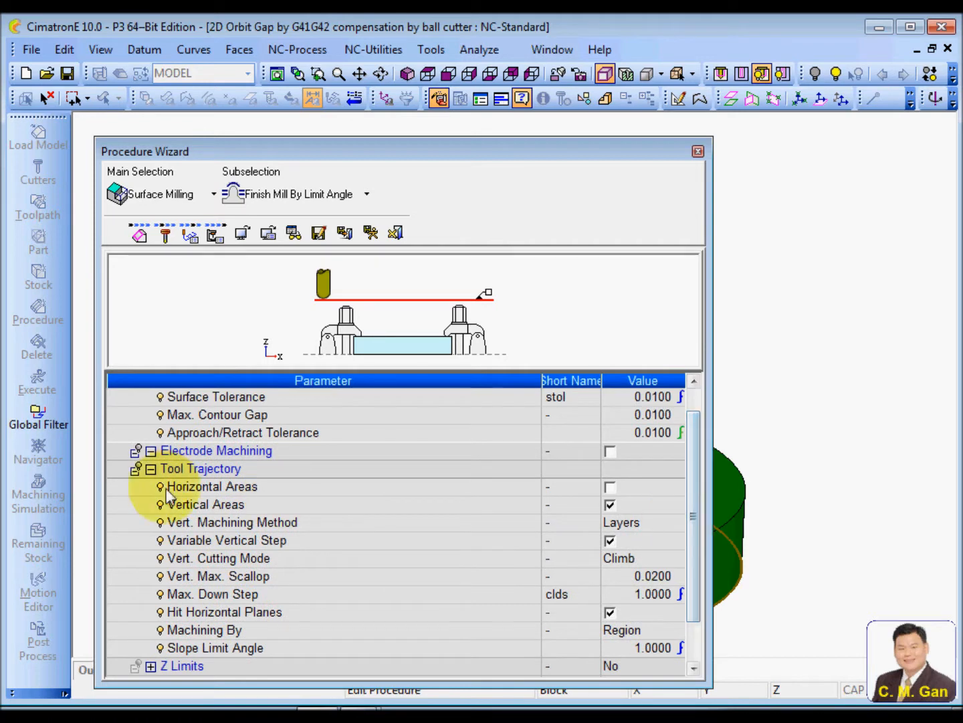
{"action": "left_click", "coordinate": [609, 450]}
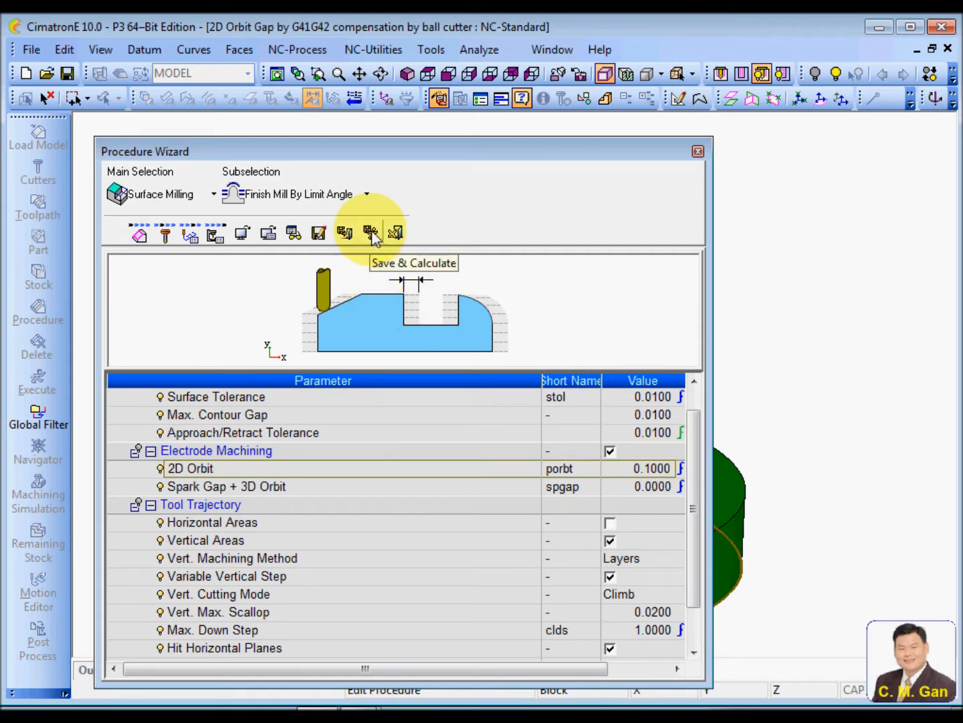
{"action": "left_click", "coordinate": [371, 232]}
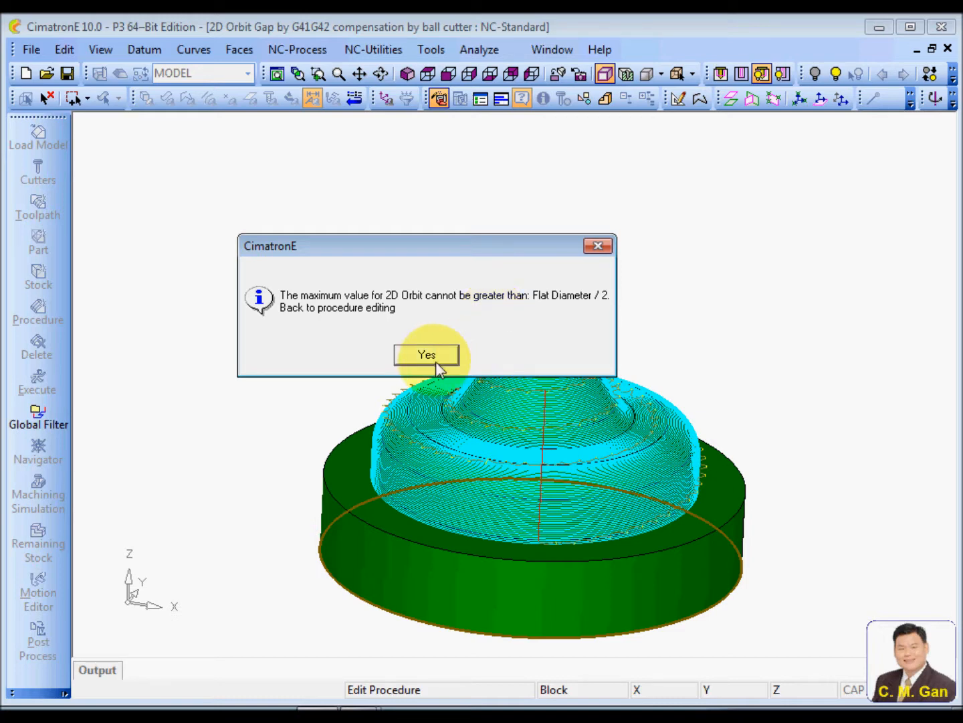
{"action": "left_click", "coordinate": [426, 354]}
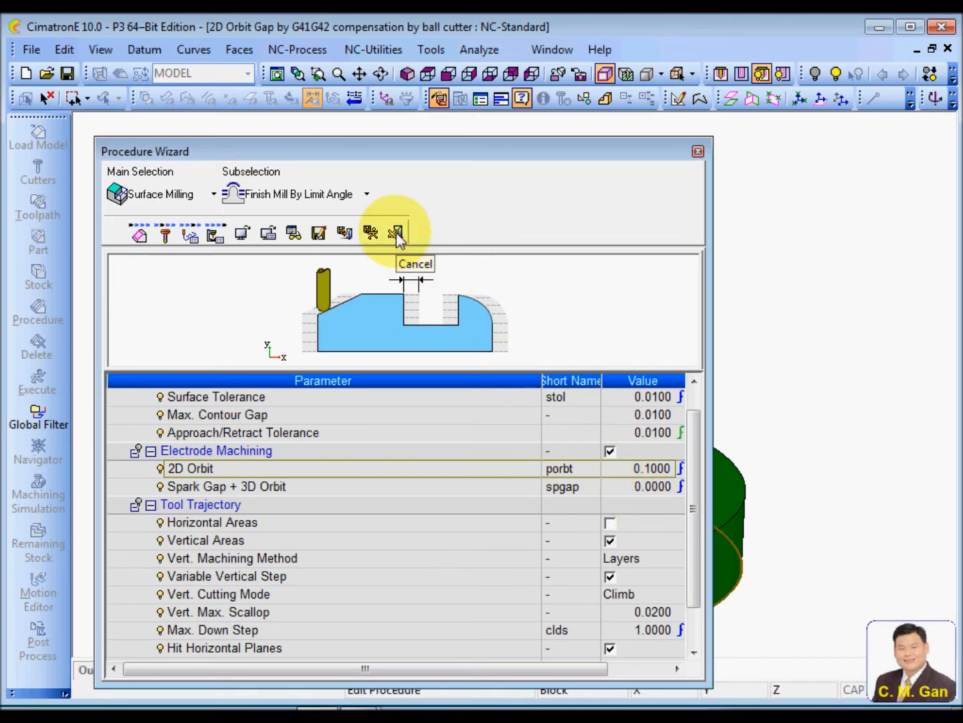
{"action": "left_click", "coordinate": [397, 232]}
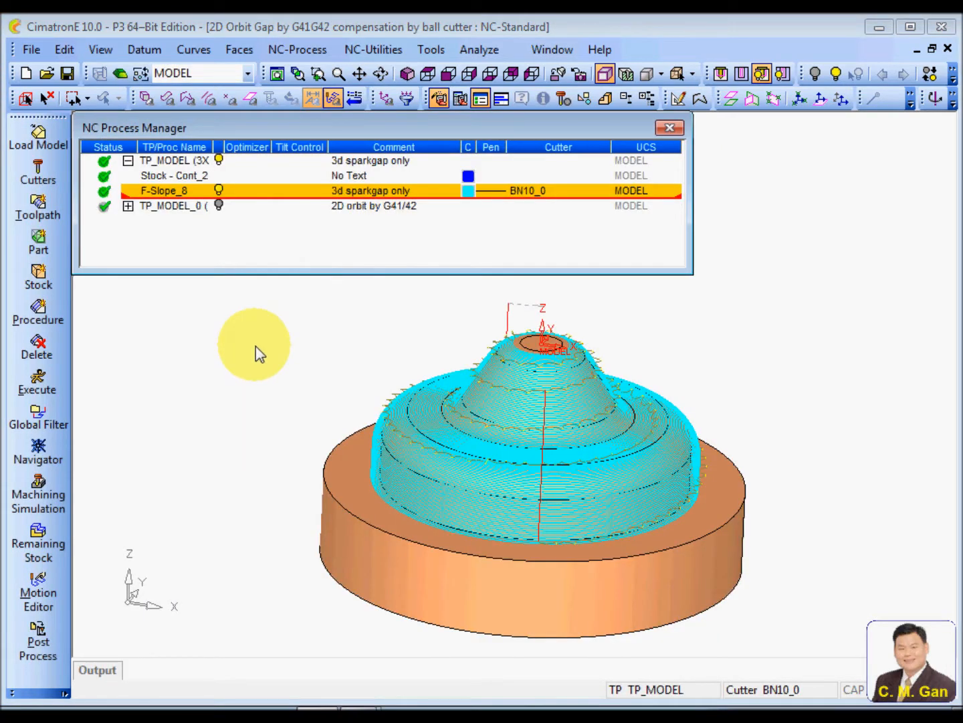
{"action": "mouse_move", "coordinate": [190, 328]}
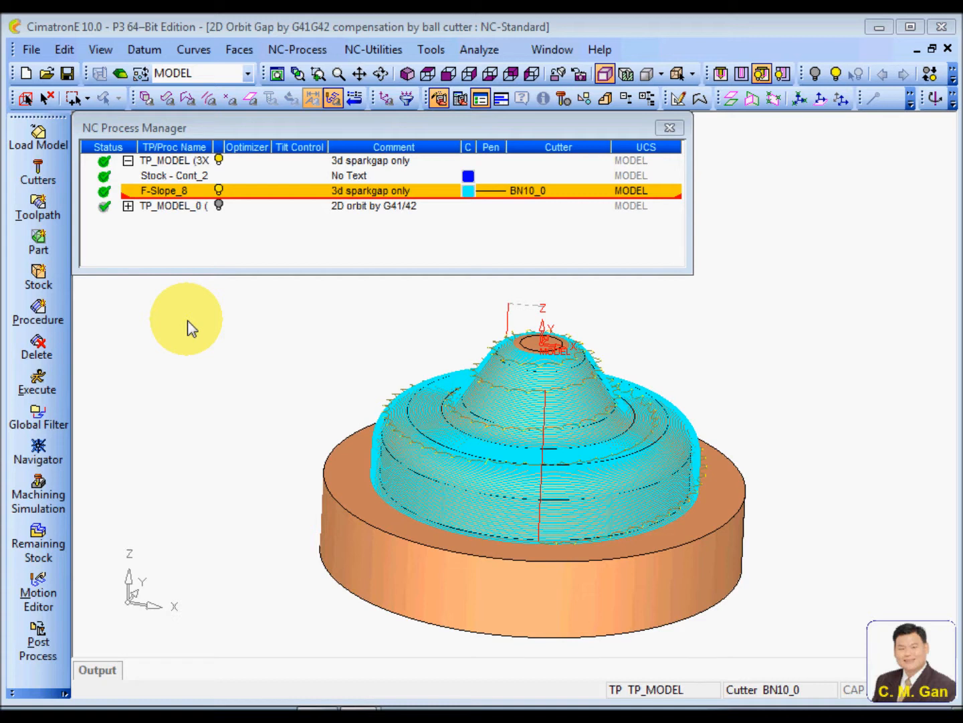
{"action": "mouse_move", "coordinate": [134, 186]}
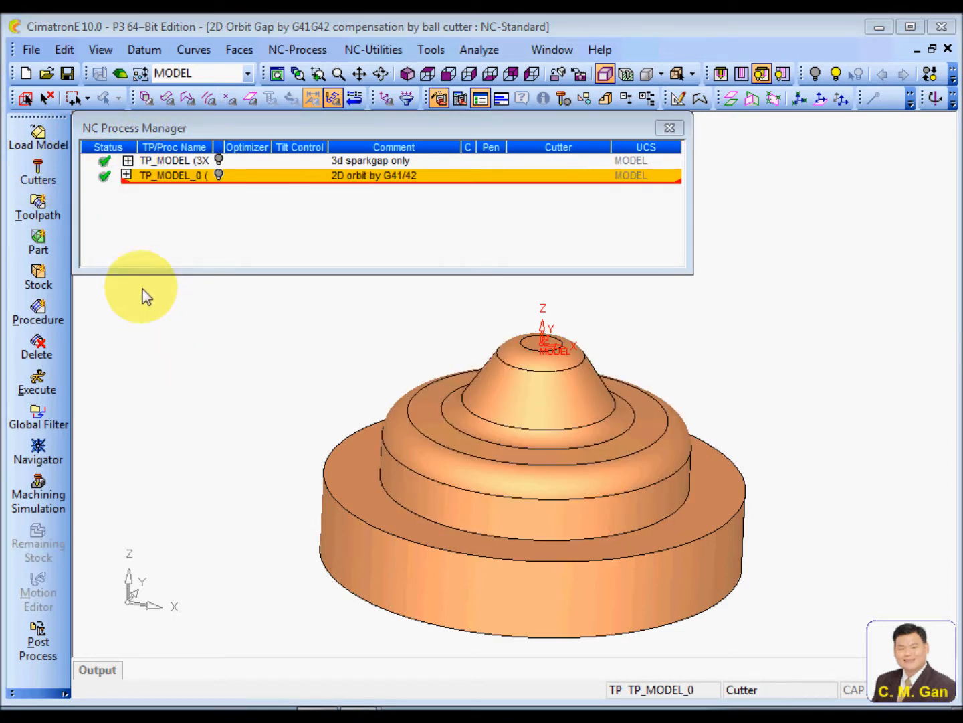
Open F-L_Layers_17 under TP_MODEL_0 and keep the Legacy By Layers procedure type.
{"action": "left_click", "coordinate": [127, 174]}
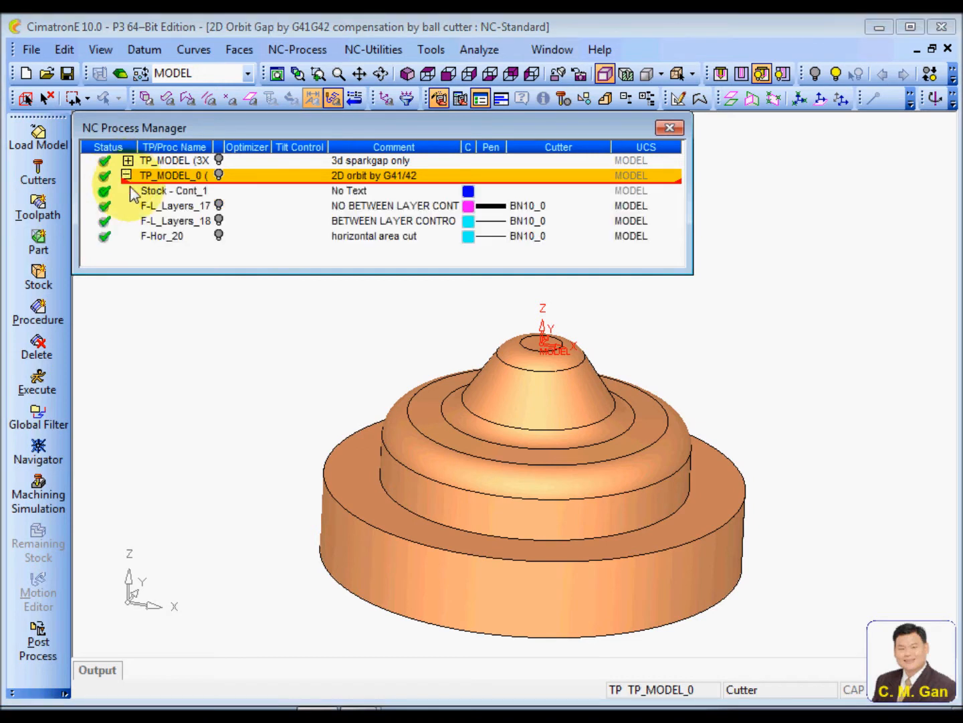
{"action": "left_click", "coordinate": [176, 205]}
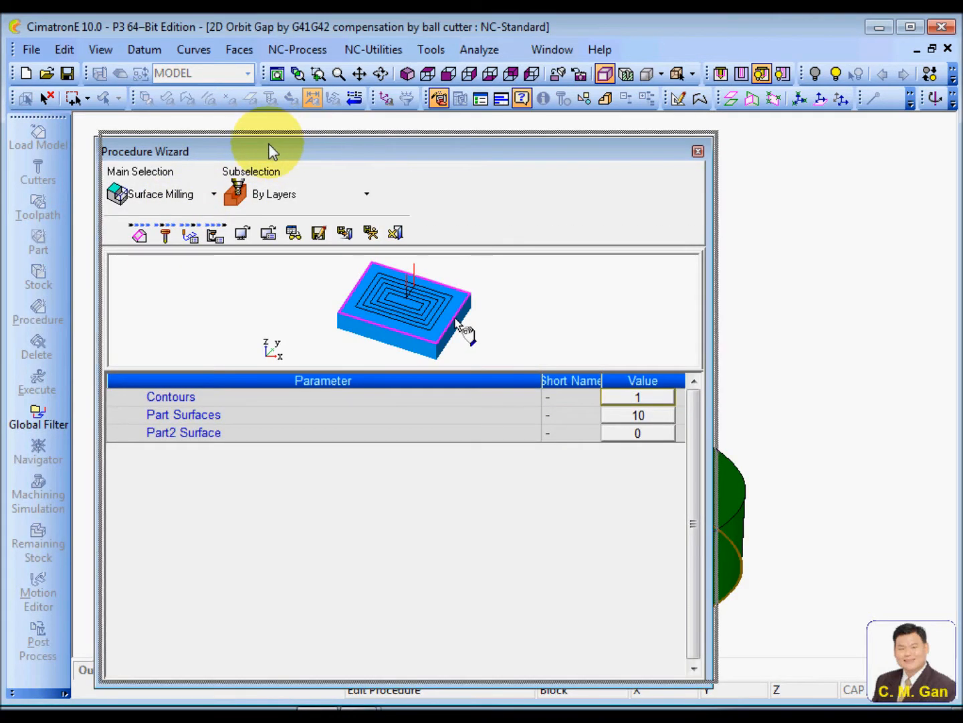
{"action": "left_click", "coordinate": [367, 194]}
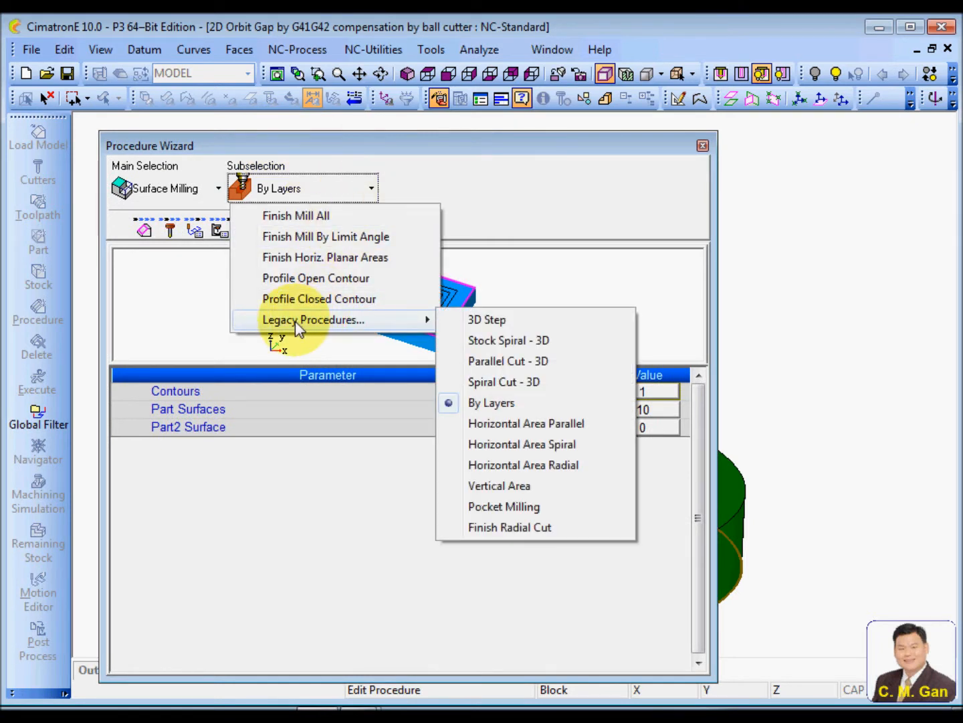
{"action": "mouse_move", "coordinate": [508, 412]}
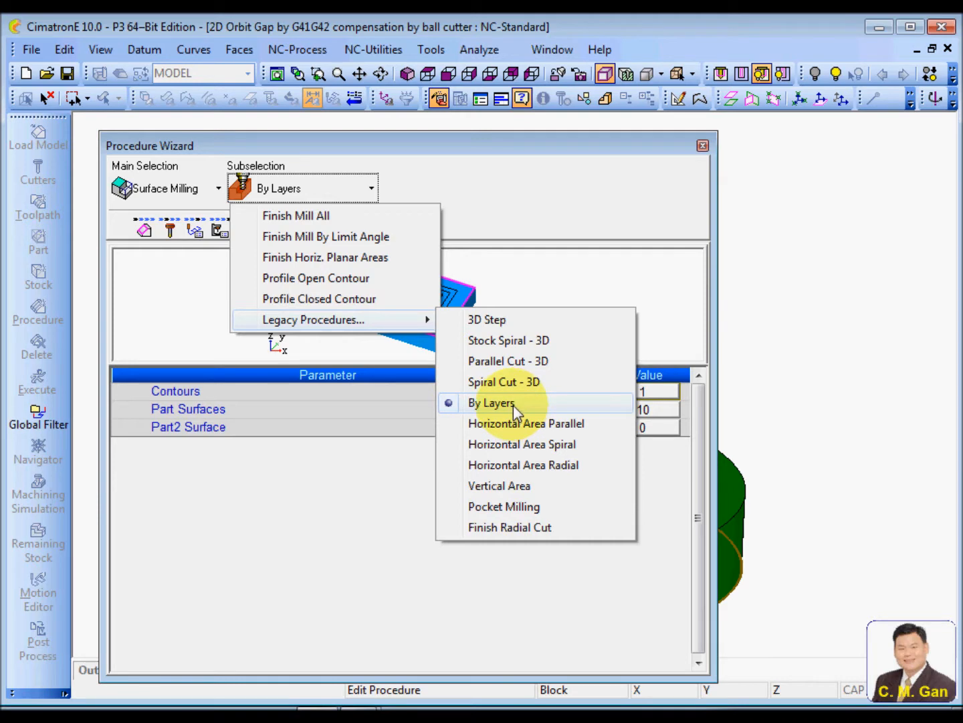
{"action": "left_click", "coordinate": [491, 403]}
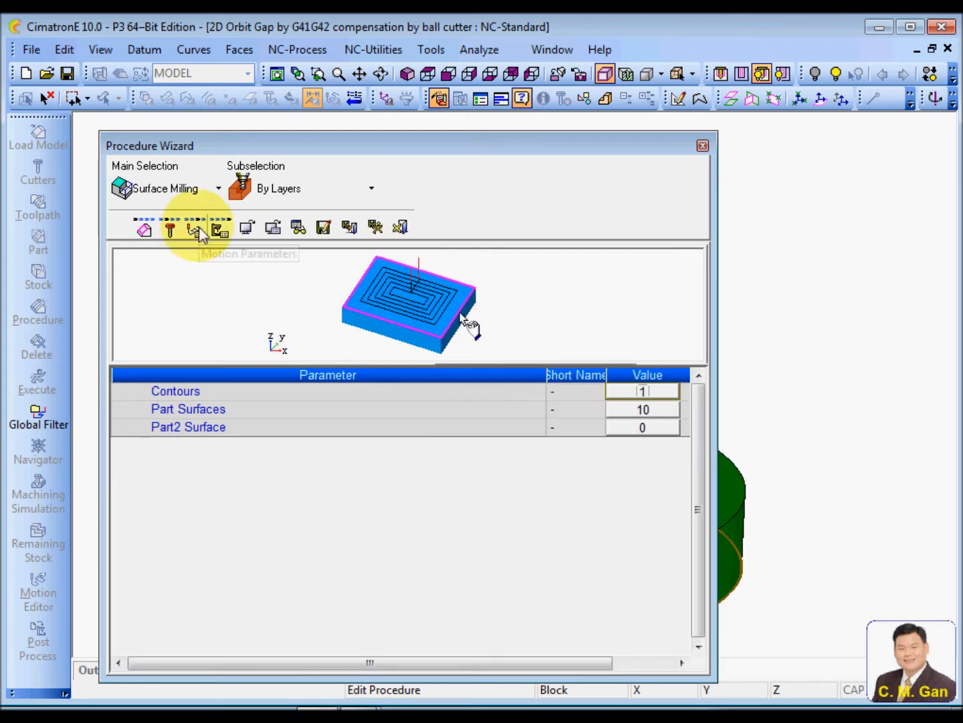
Enable 3D cutter compensation and collapse the clearance, entry/end points and tolerance groups.
{"action": "left_click", "coordinate": [195, 229]}
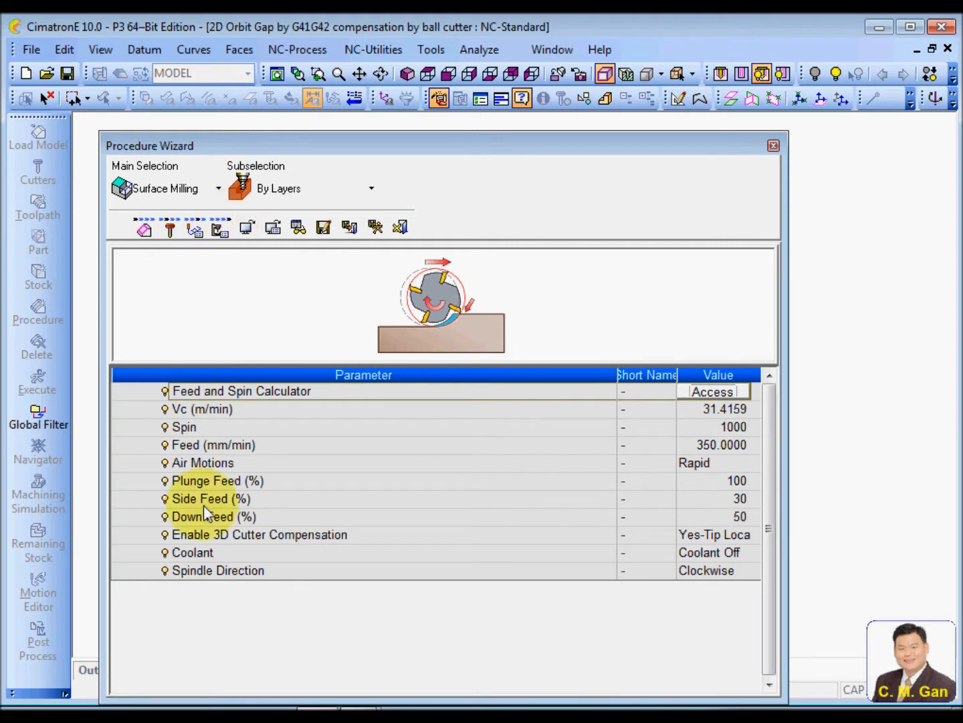
{"action": "left_click", "coordinate": [260, 534]}
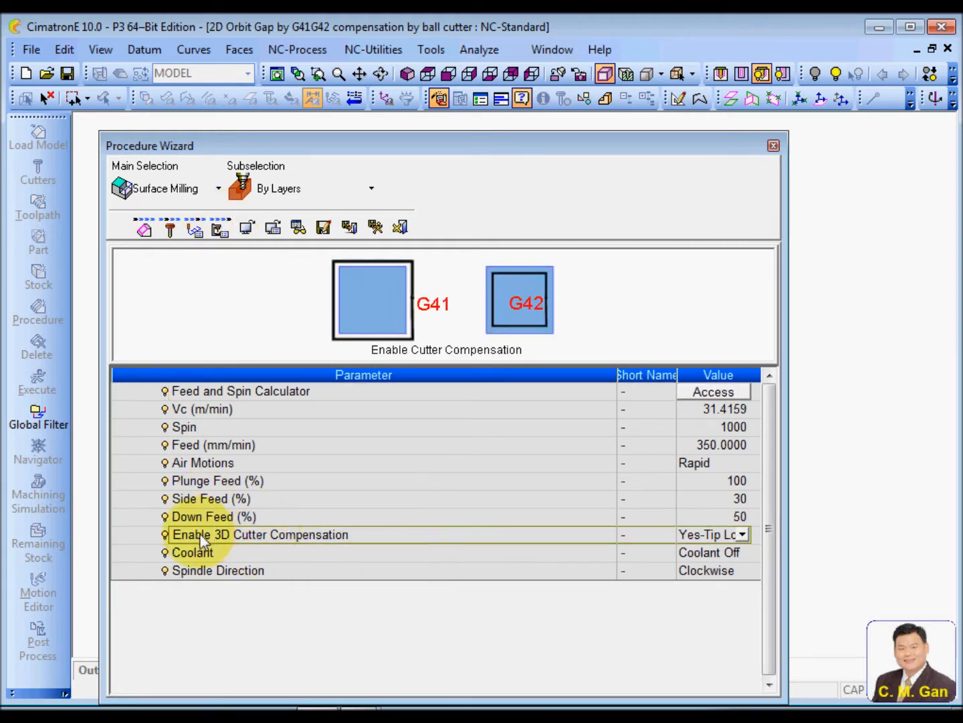
{"action": "mouse_move", "coordinate": [565, 521]}
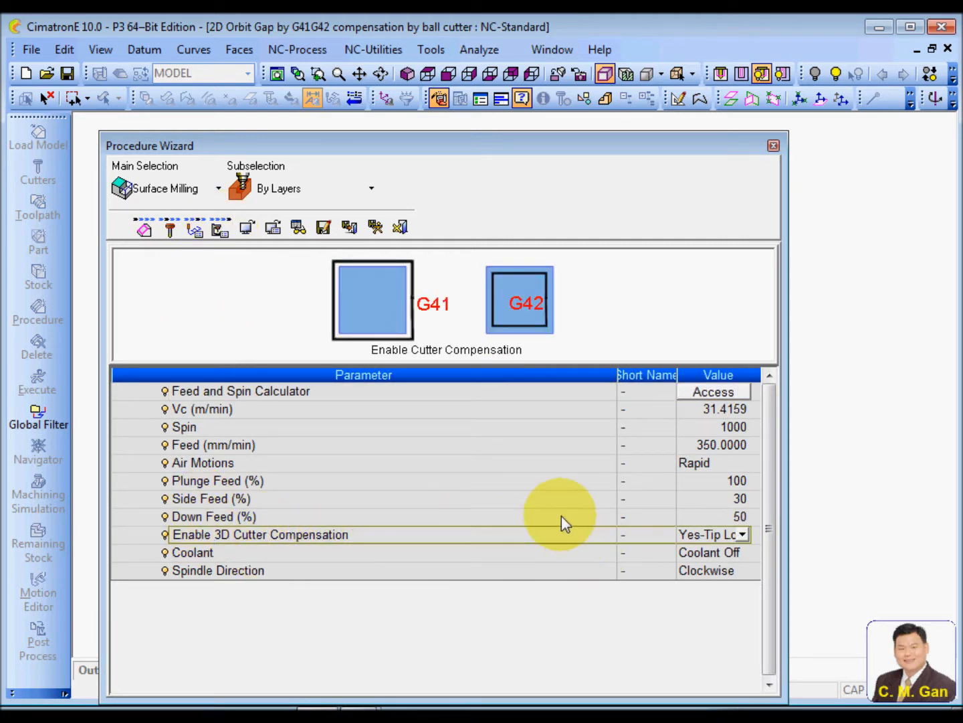
{"action": "mouse_move", "coordinate": [525, 540]}
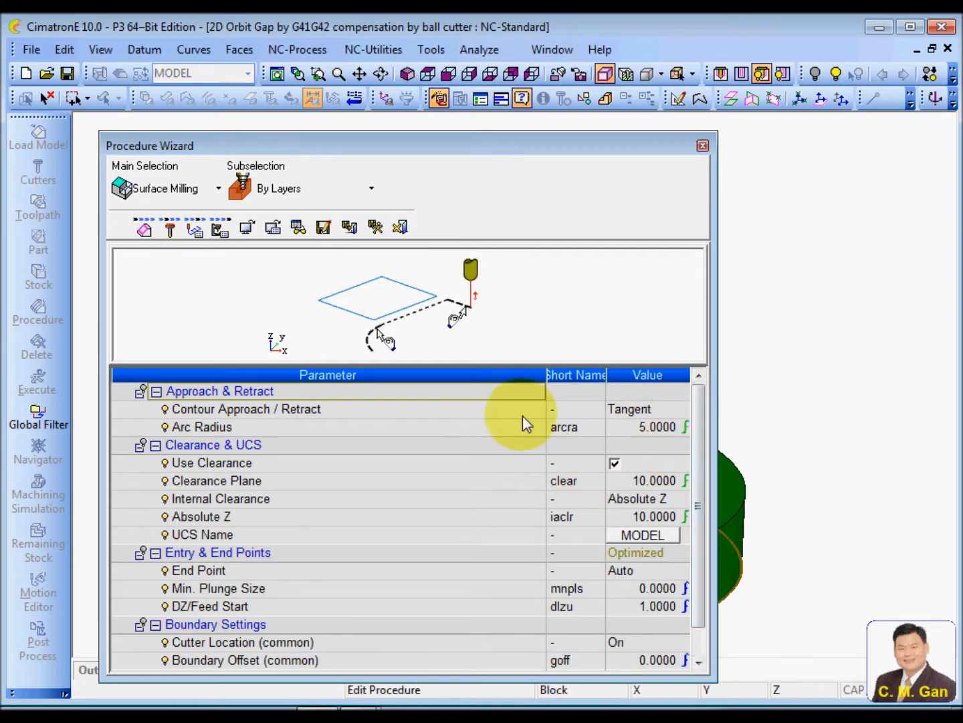
{"action": "left_click", "coordinate": [156, 391]}
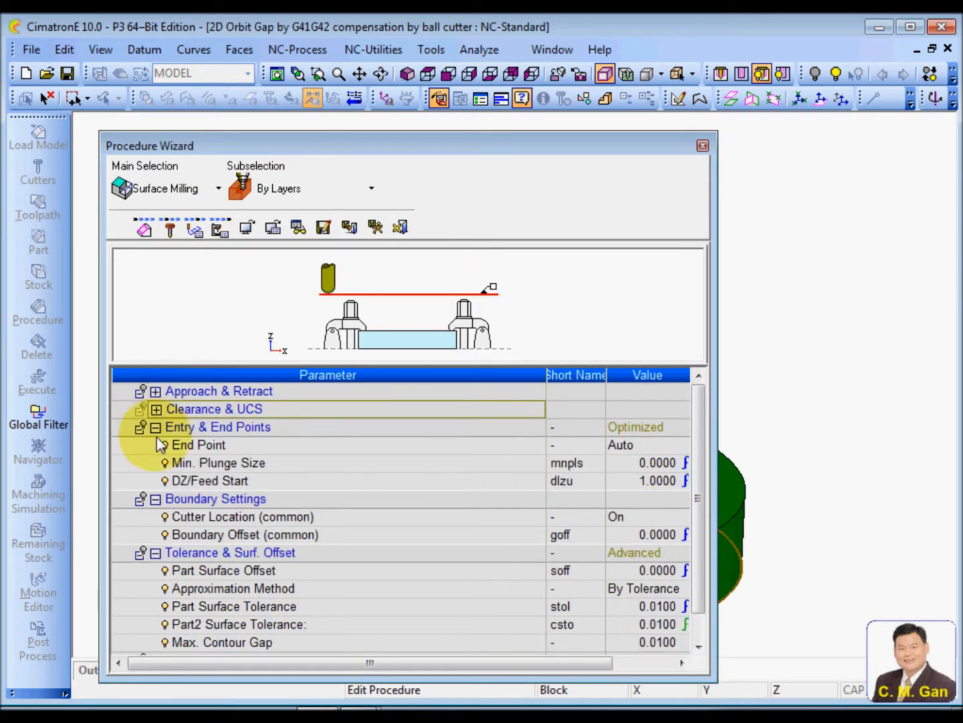
{"action": "left_click", "coordinate": [155, 427]}
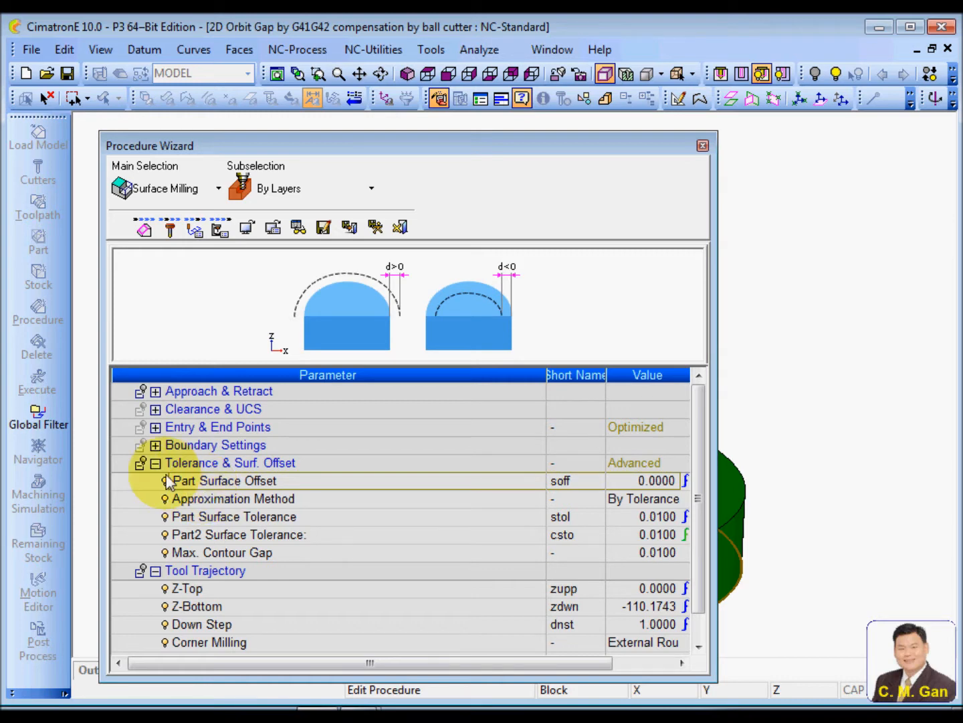
{"action": "left_click", "coordinate": [155, 462]}
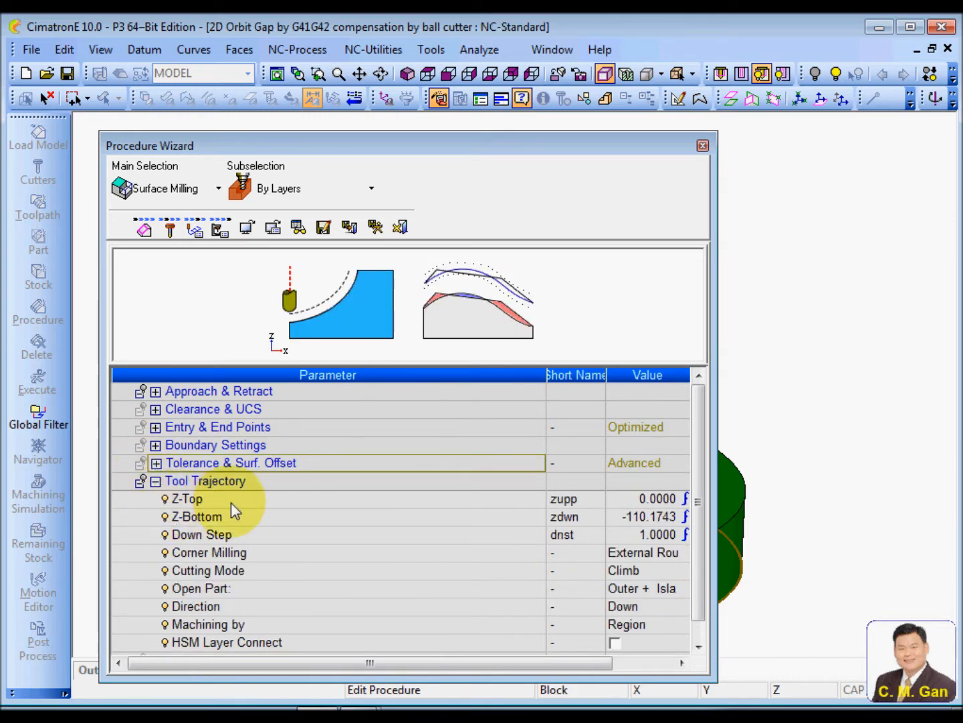
Inspect the Z-Bottom -110.1743 and Down Step 1 tool trajectory settings.
{"action": "left_click", "coordinate": [188, 498]}
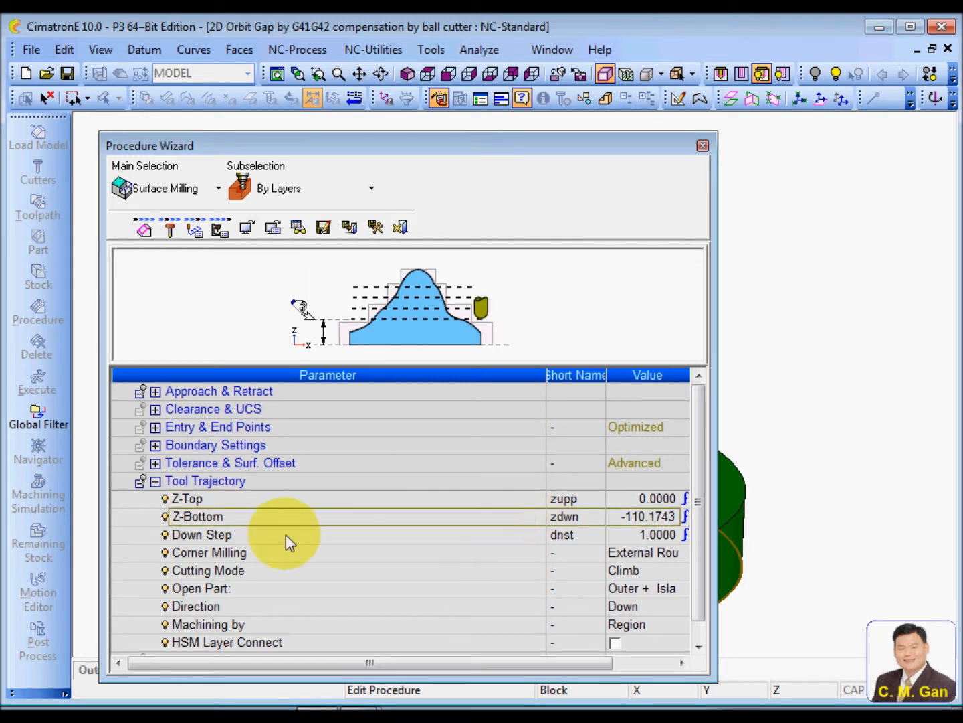
{"action": "left_click", "coordinate": [202, 534]}
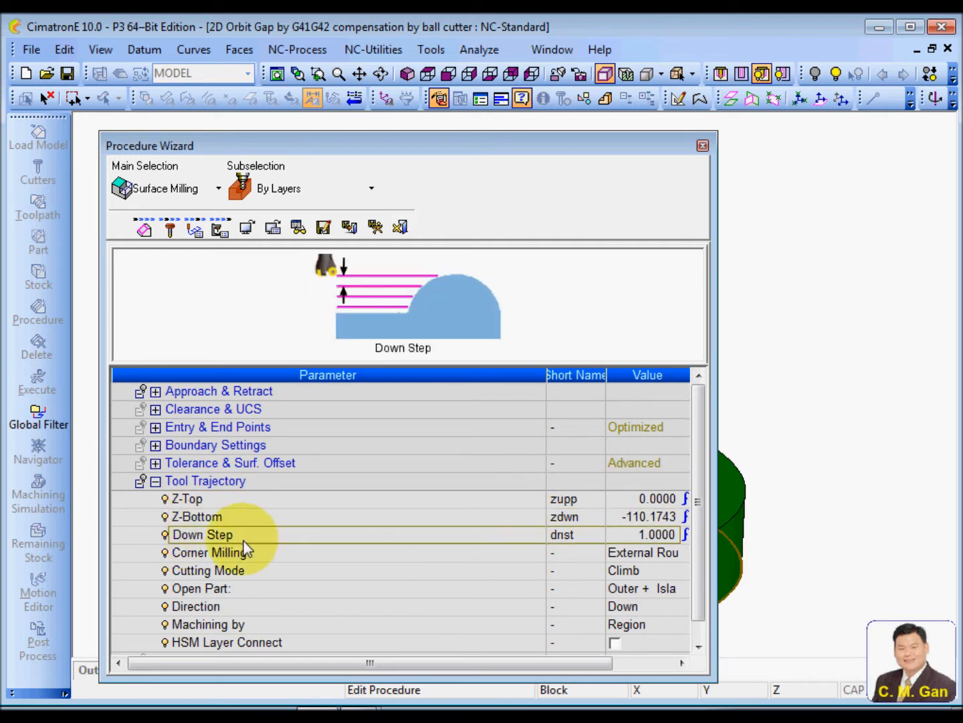
{"action": "scroll", "scroll_direction": "down", "scroll_amount": 3}
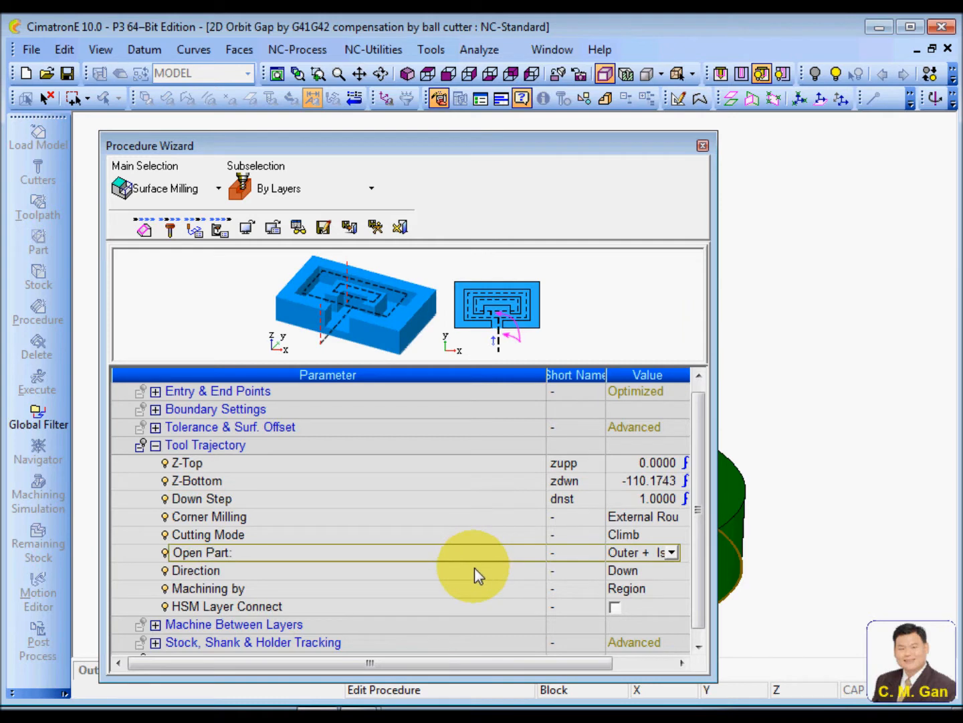
{"action": "scroll", "scroll_direction": "down", "scroll_amount": 3}
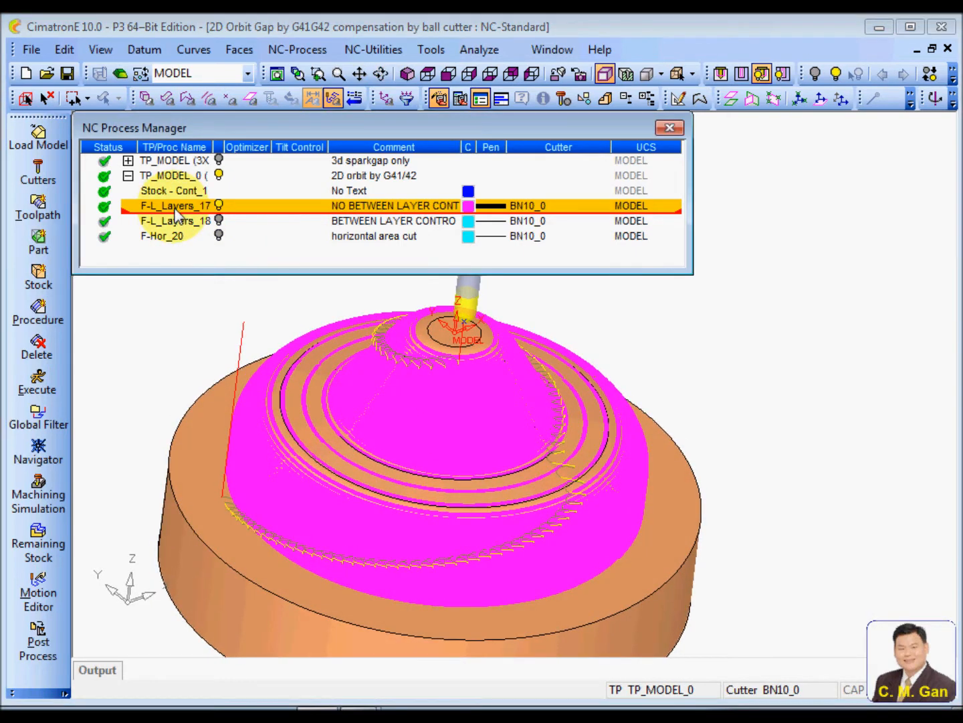
Post the By Layers procedure with 'Show output file after completion' ticked.
{"action": "left_click", "coordinate": [38, 636]}
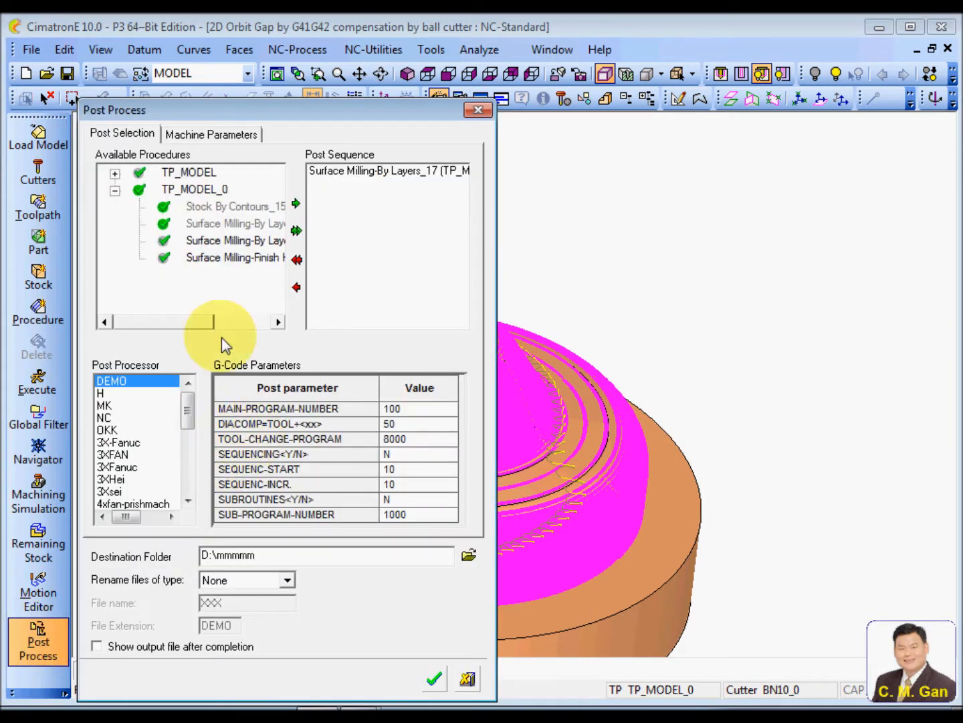
{"action": "left_click_drag", "start_coordinate": [113, 110], "coordinate": [186, 69]}
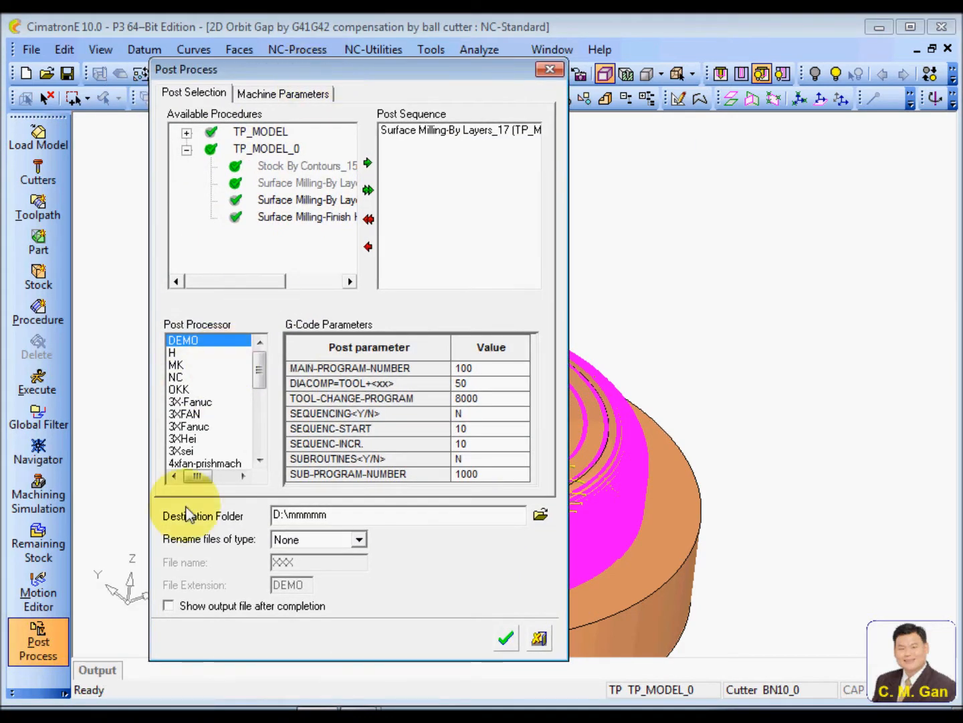
{"action": "left_click", "coordinate": [168, 606]}
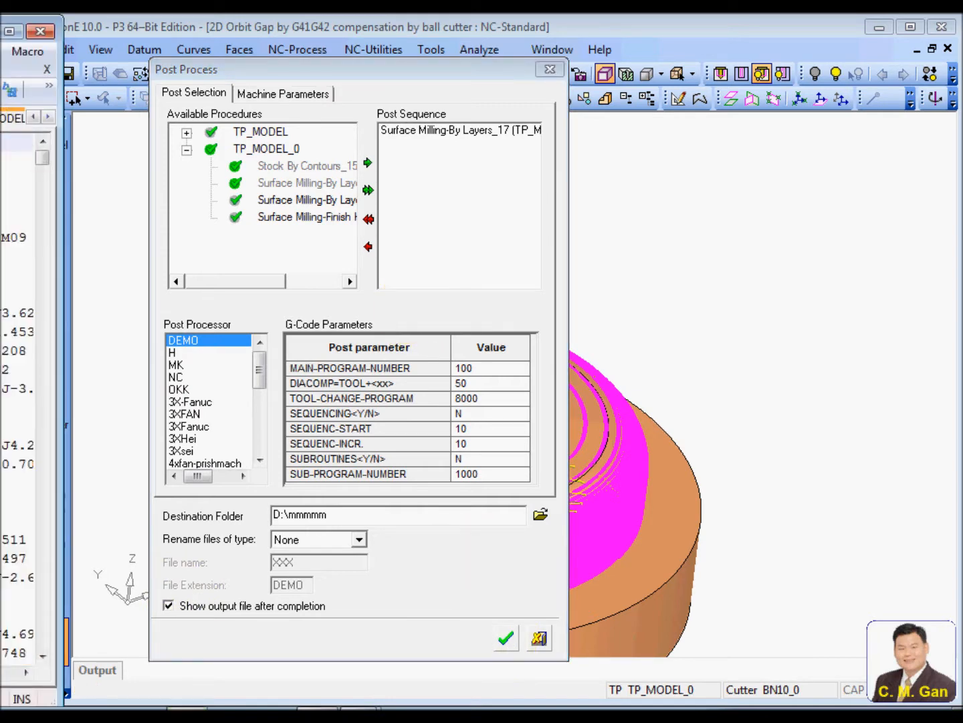
{"action": "left_click", "coordinate": [505, 637]}
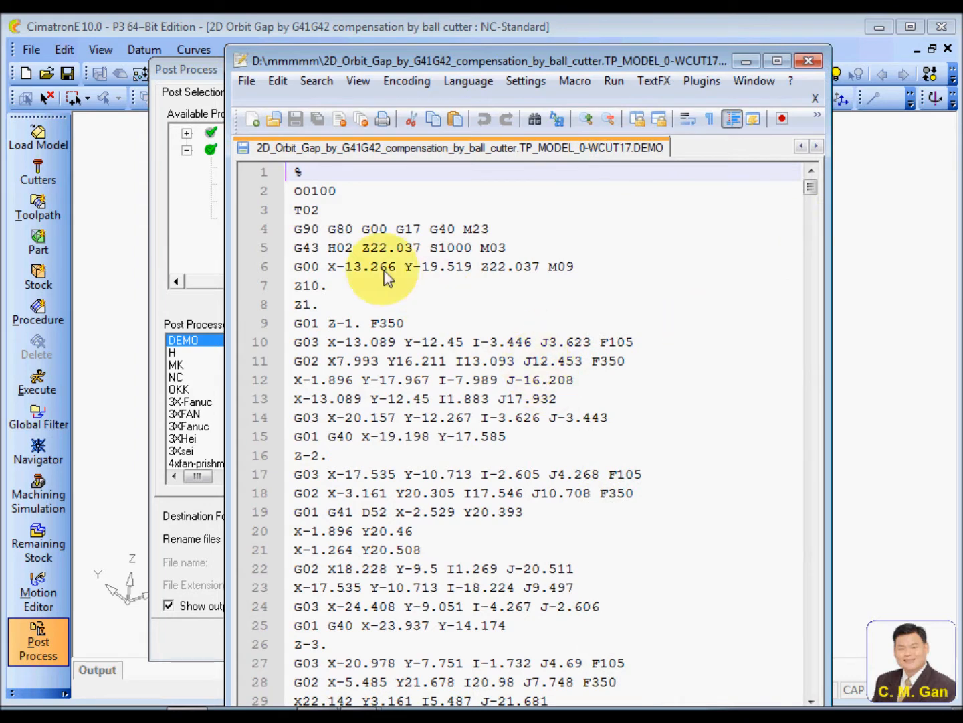
{"action": "mouse_move", "coordinate": [304, 361]}
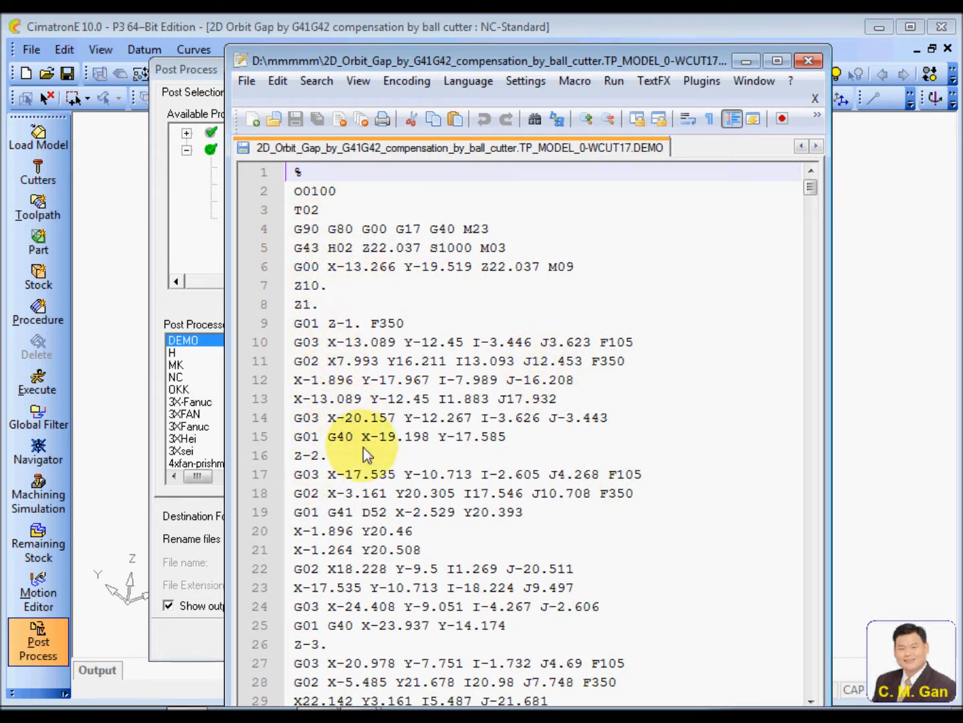
Scroll through the G-code, select G41 on line 30, and close Notepad++.
{"action": "scroll", "scroll_direction": "down", "scroll_amount": 3}
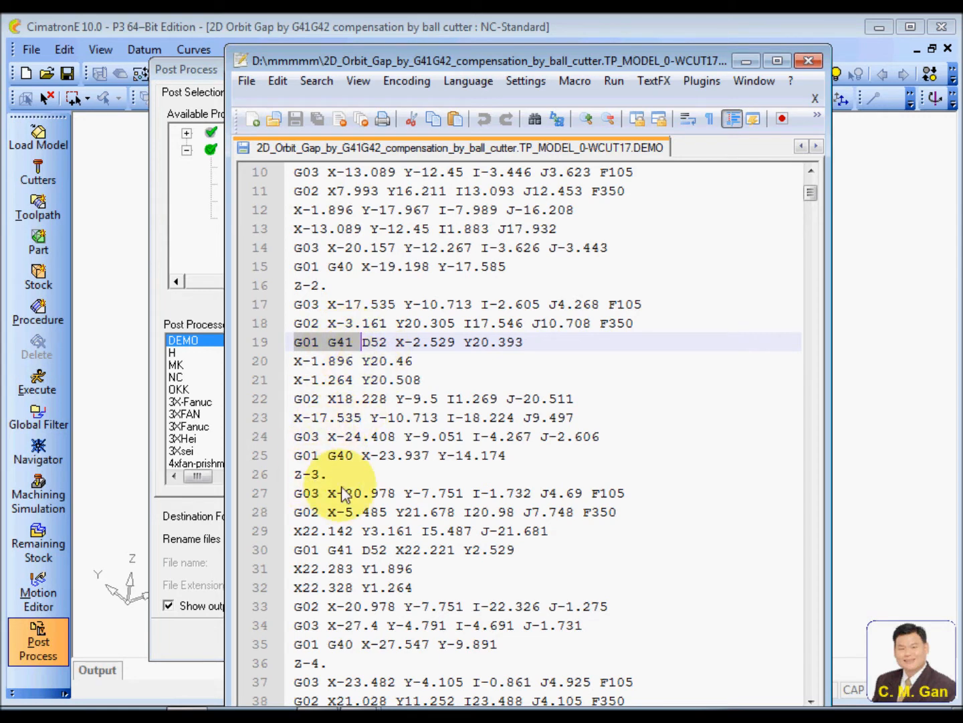
{"action": "scroll", "scroll_direction": "down", "scroll_amount": 3}
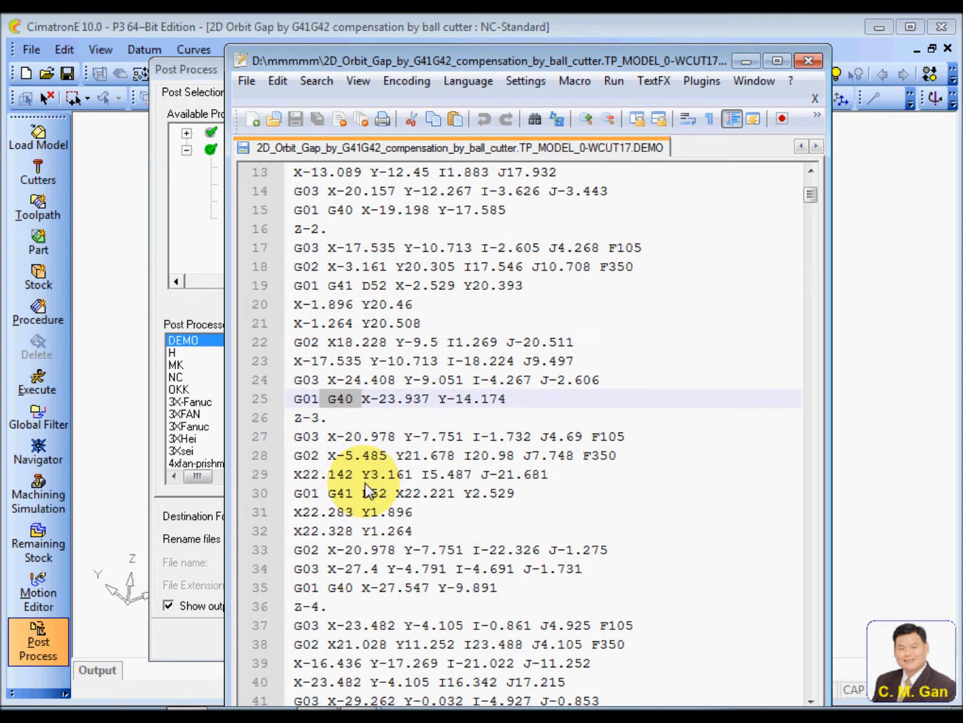
{"action": "scroll", "scroll_direction": "down", "scroll_amount": 3}
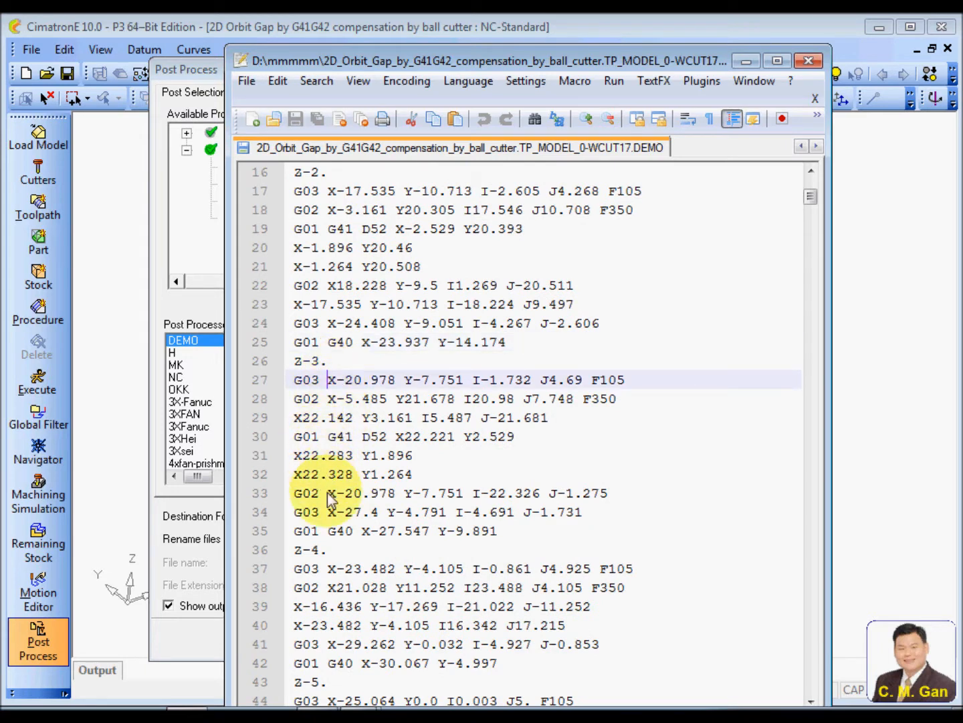
{"action": "scroll", "scroll_direction": "down", "scroll_amount": 3}
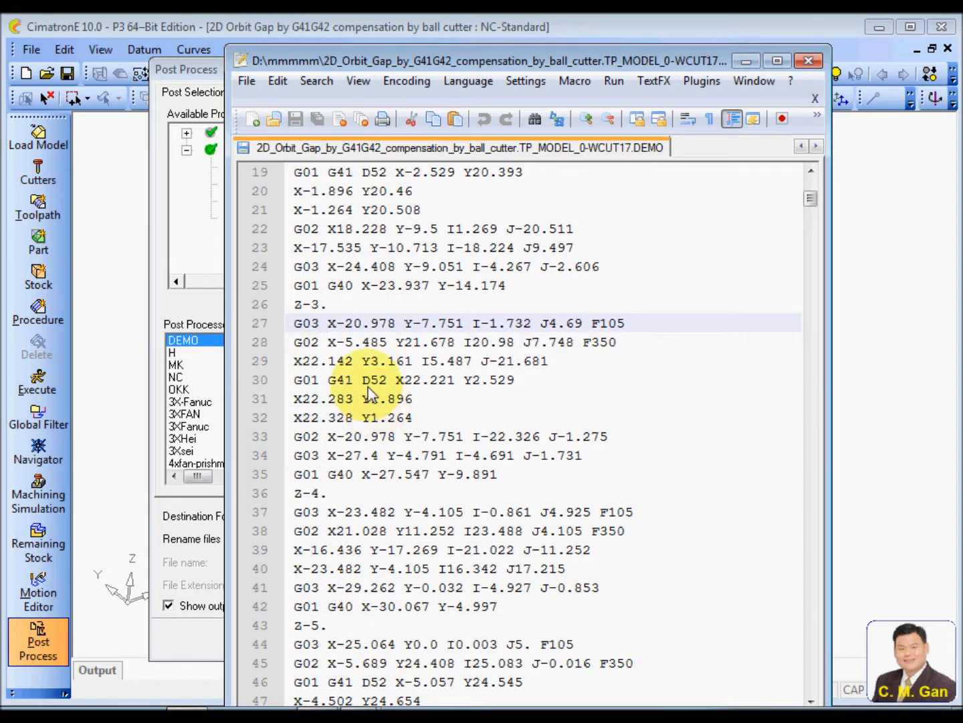
{"action": "double_click", "coordinate": [340, 379]}
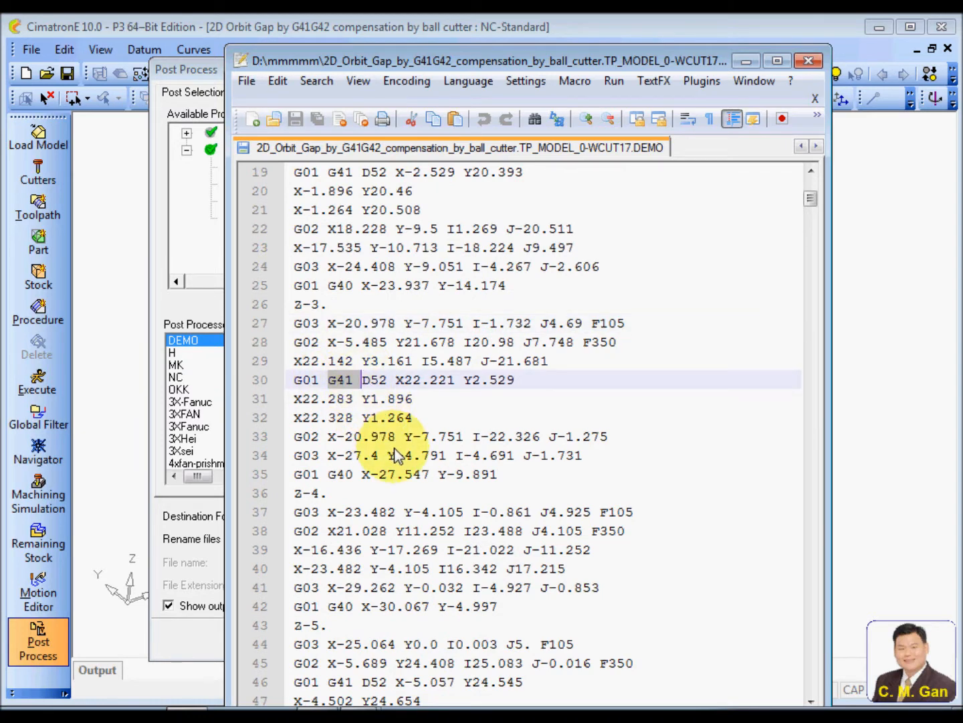
{"action": "mouse_move", "coordinate": [810, 61]}
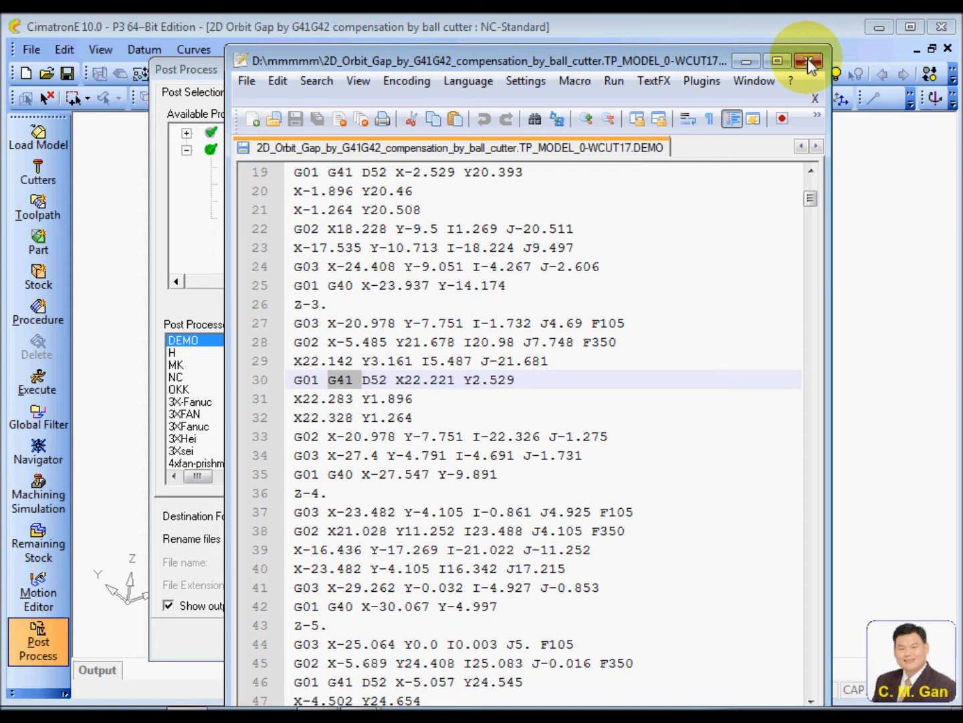
{"action": "left_click", "coordinate": [810, 61]}
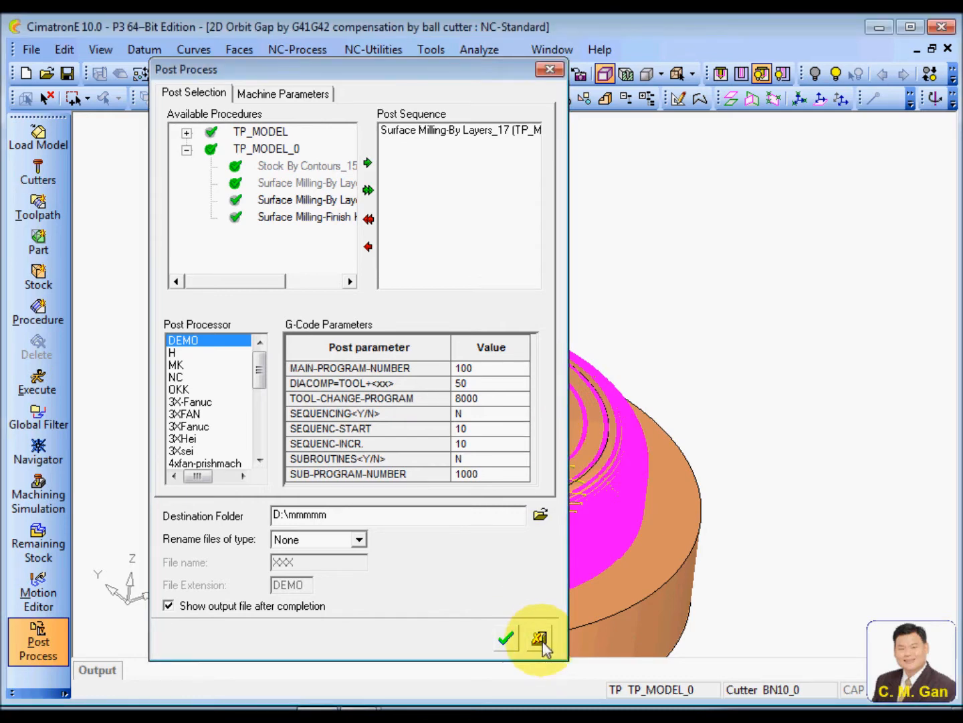
Exit the Post Process dialog.
{"action": "left_click", "coordinate": [540, 637]}
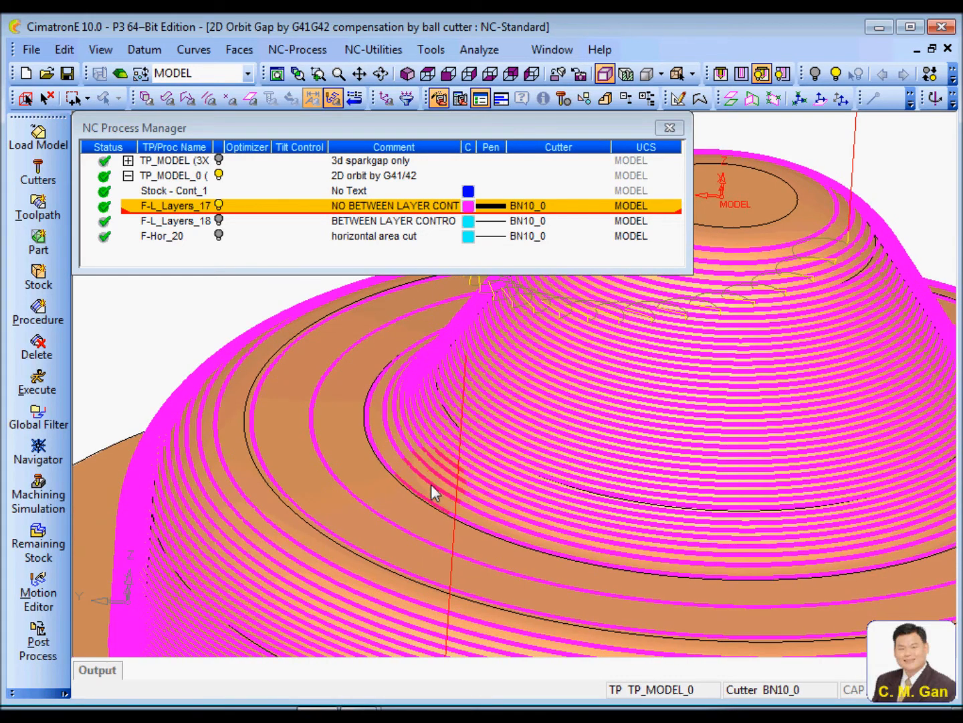
{"action": "mouse_move", "coordinate": [264, 572]}
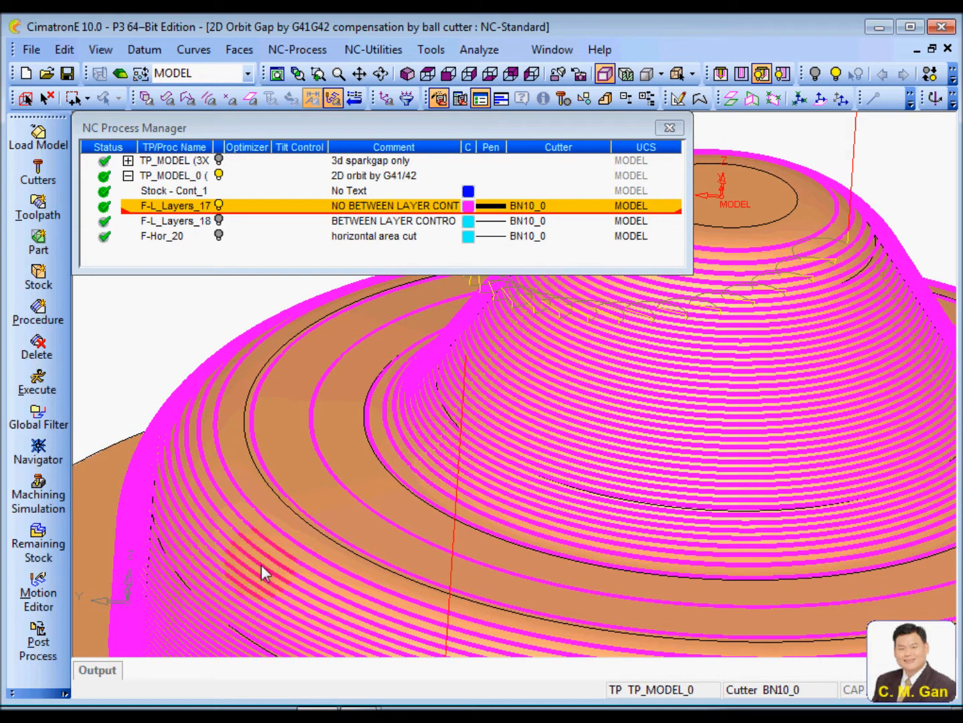
{"action": "mouse_move", "coordinate": [273, 566]}
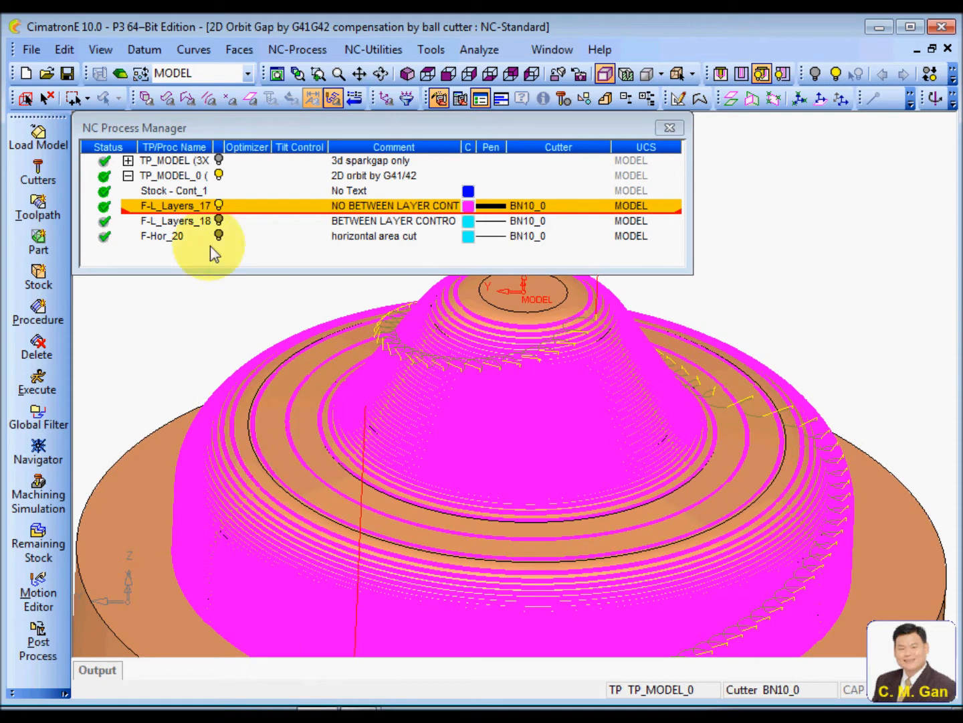
Hide F-L_Layers_17's toolpath and expand the between-layers machining parameters.
{"action": "left_click", "coordinate": [218, 205]}
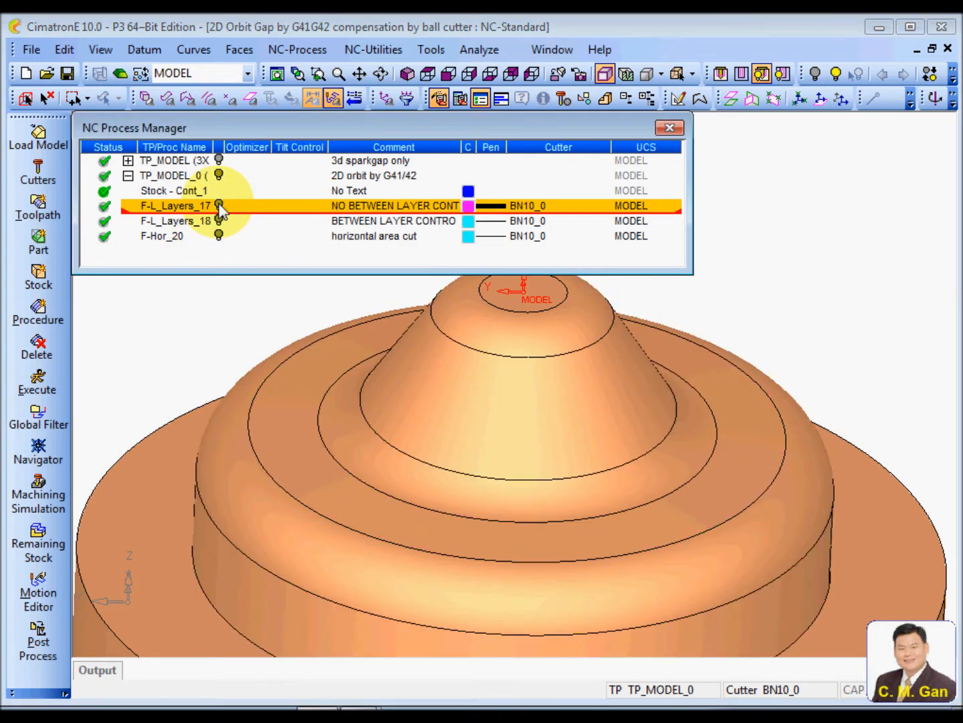
{"action": "mouse_move", "coordinate": [169, 328]}
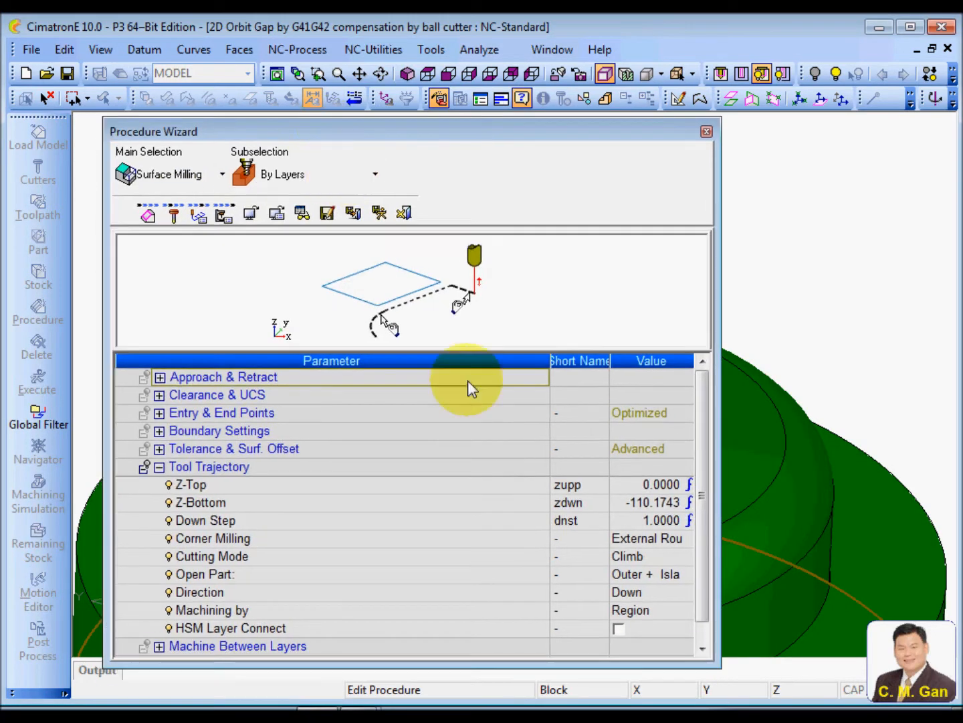
{"action": "scroll", "scroll_direction": "down", "scroll_amount": 3}
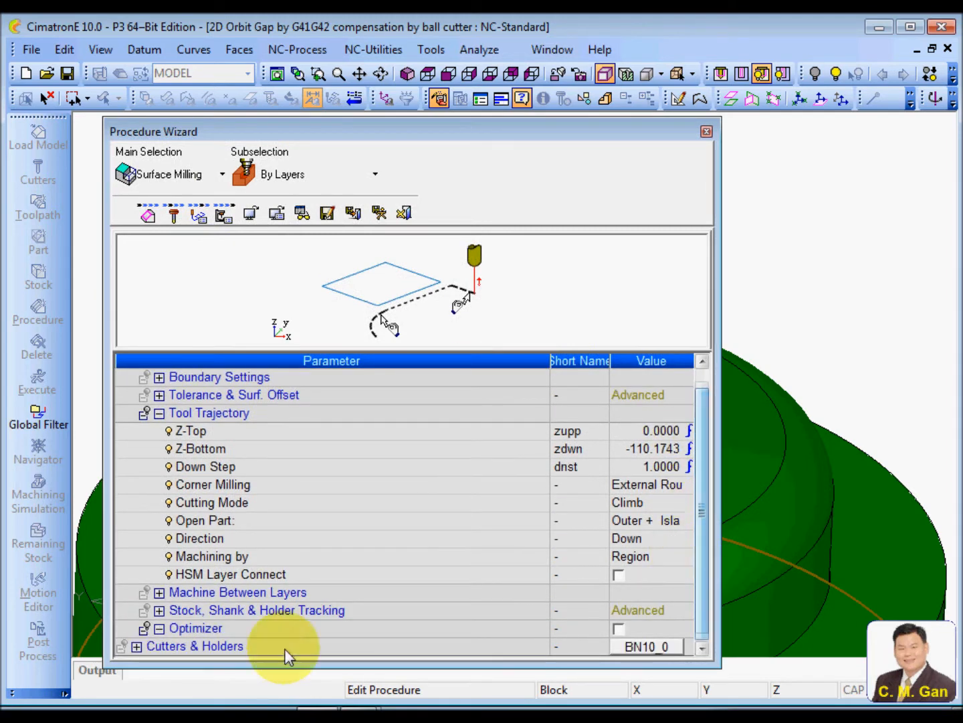
{"action": "left_click", "coordinate": [160, 593]}
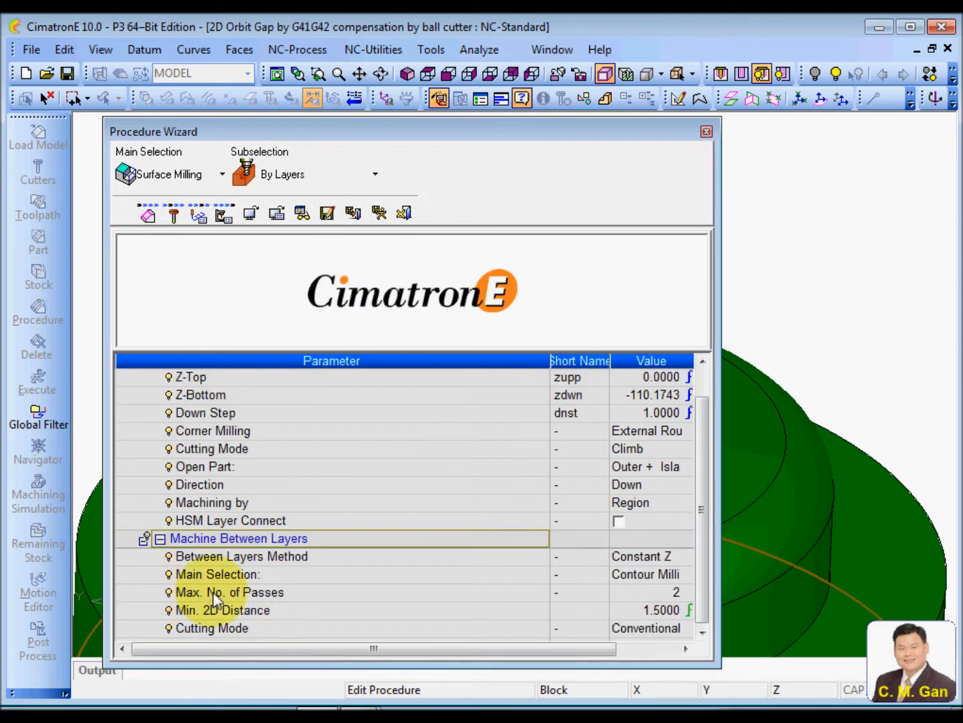
{"action": "scroll", "scroll_direction": "down", "scroll_amount": 3}
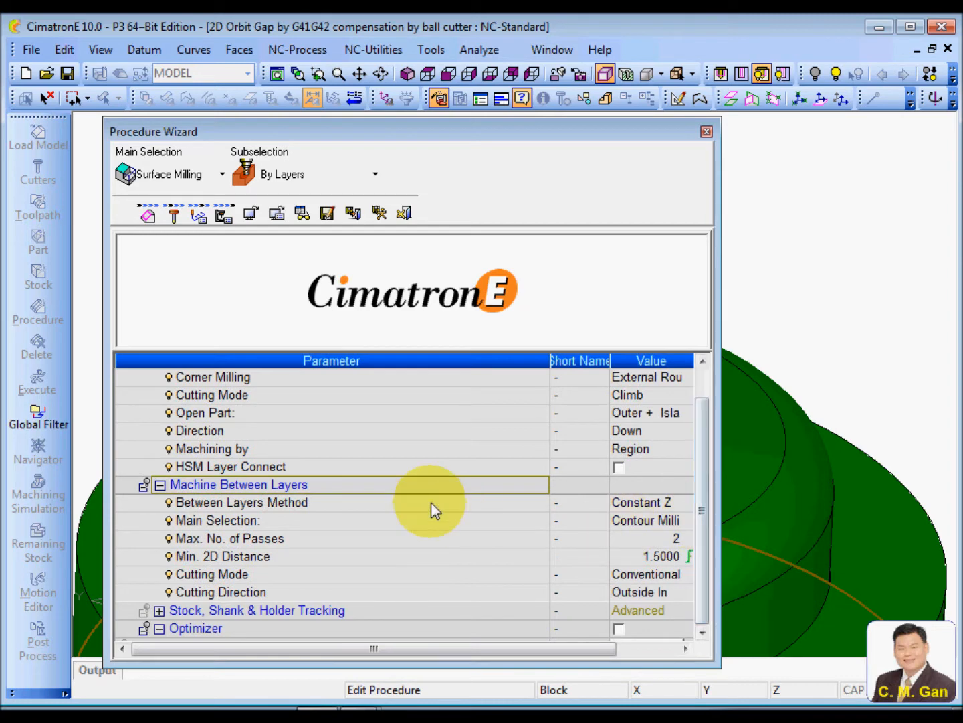
Set the between-layers method to Constant Z with Contour Milling.
{"action": "left_click", "coordinate": [644, 503]}
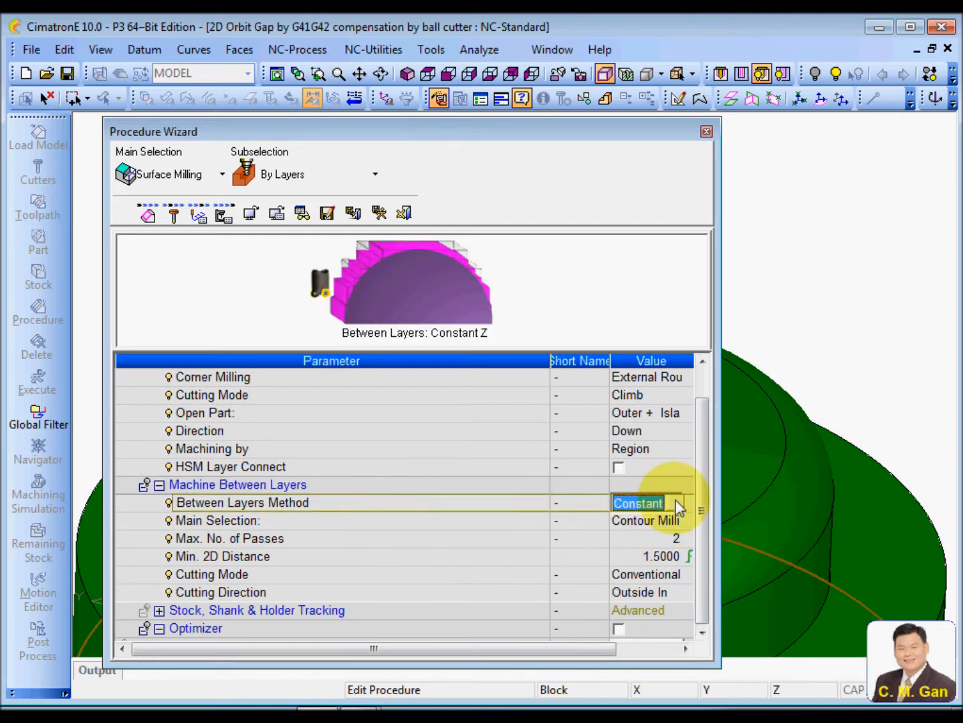
{"action": "left_click", "coordinate": [674, 503]}
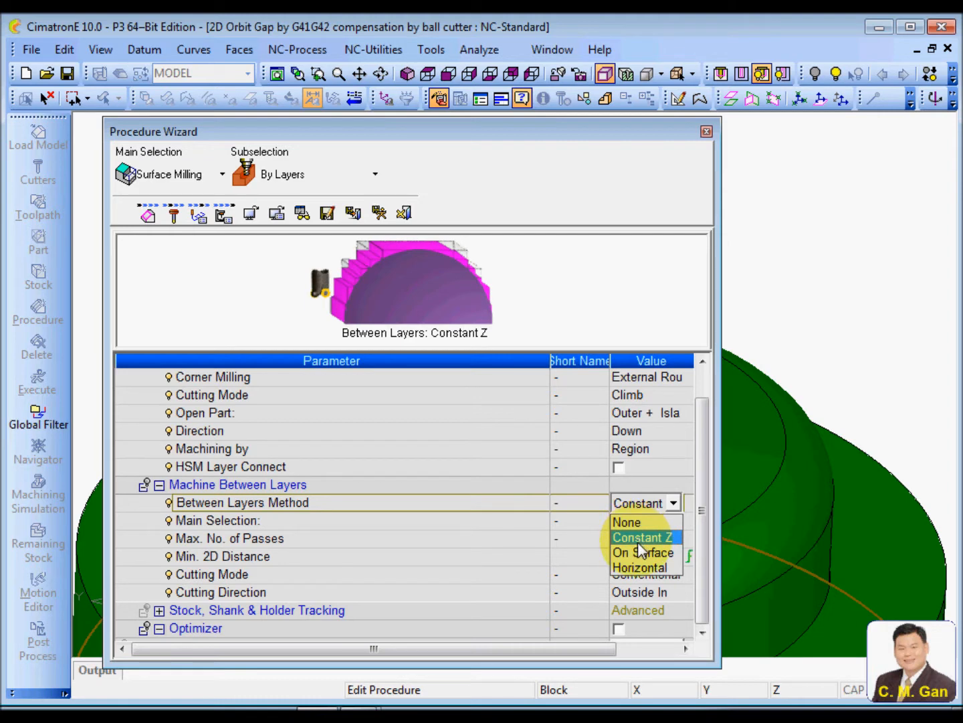
{"action": "mouse_move", "coordinate": [639, 568]}
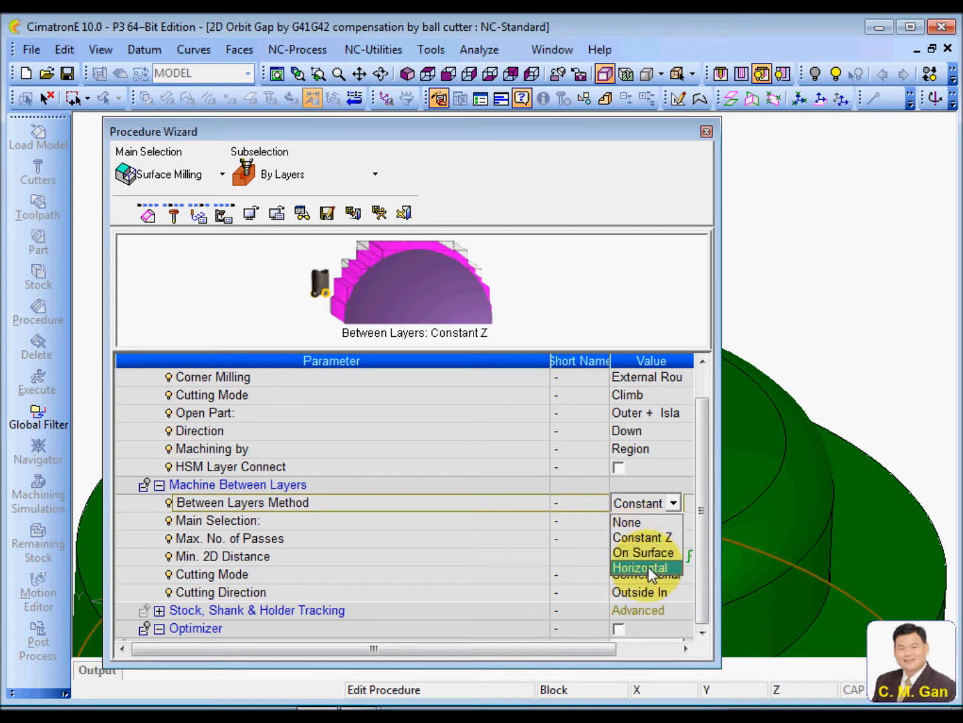
{"action": "left_click", "coordinate": [639, 567]}
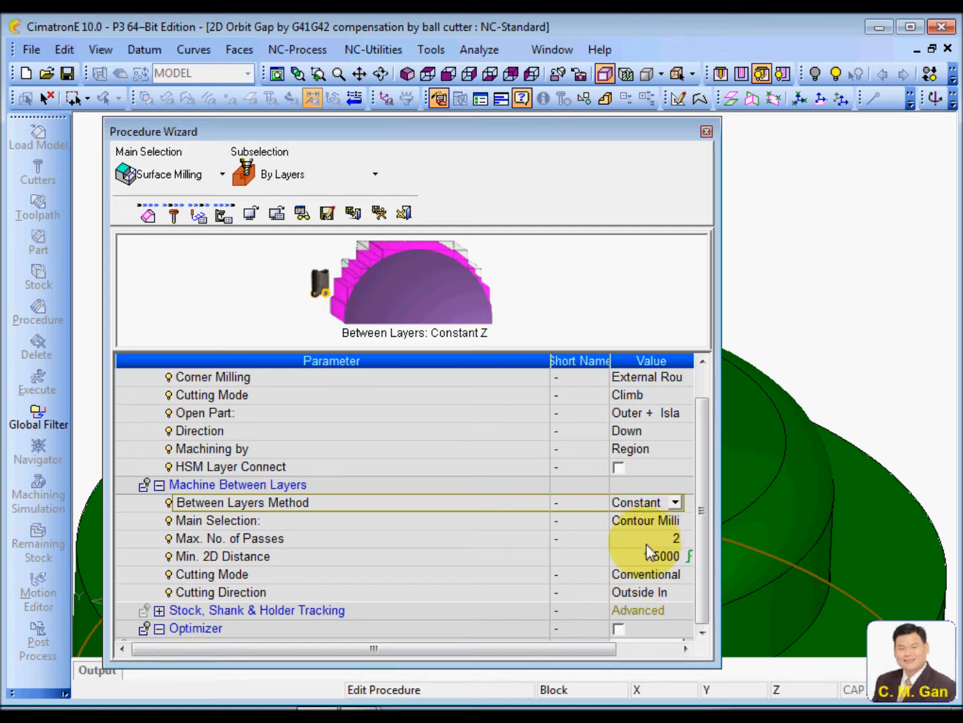
{"action": "left_click", "coordinate": [675, 502]}
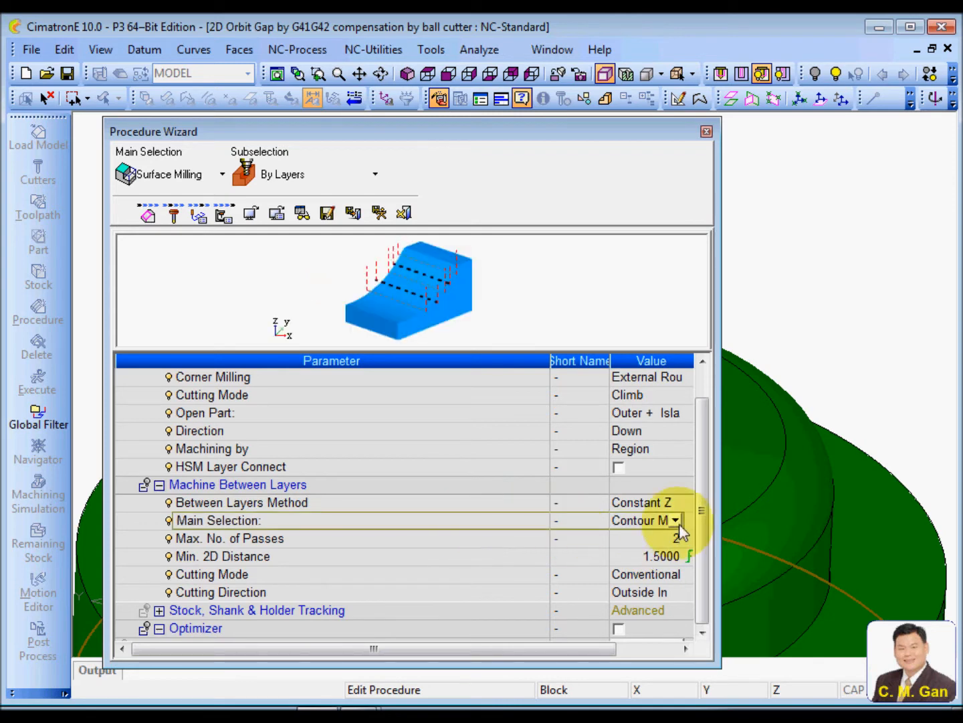
{"action": "left_click", "coordinate": [675, 521]}
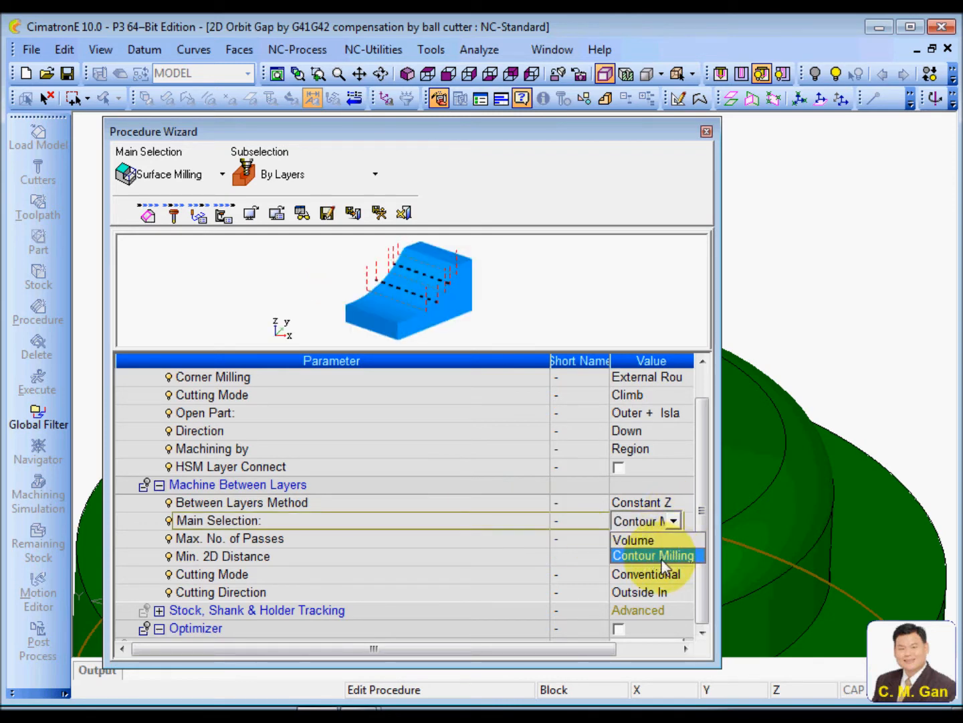
{"action": "left_click", "coordinate": [653, 555]}
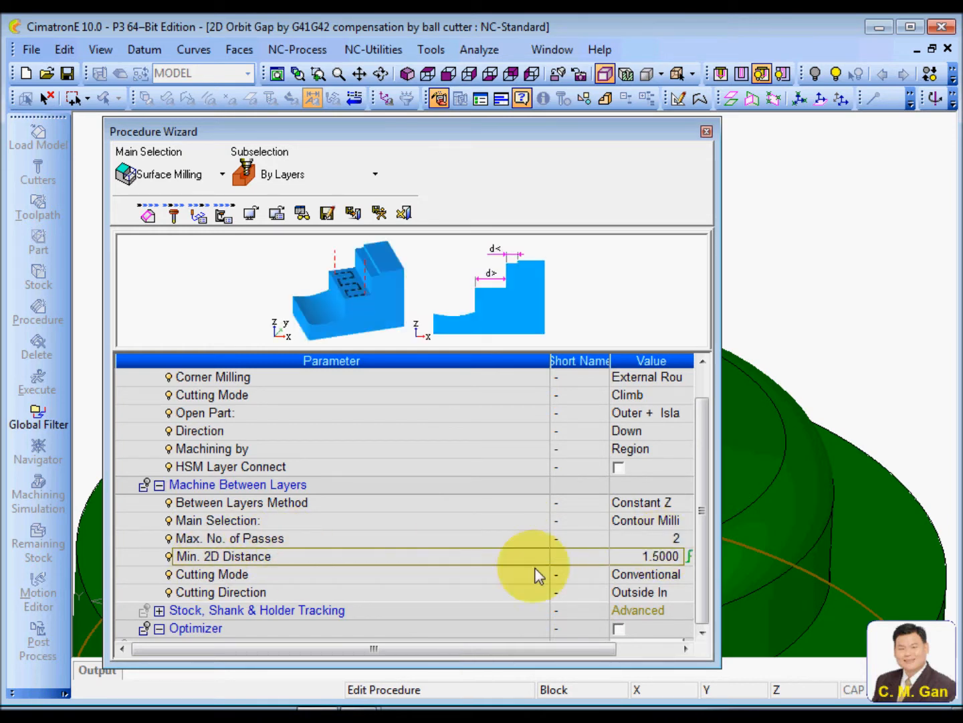
{"action": "mouse_move", "coordinate": [379, 567]}
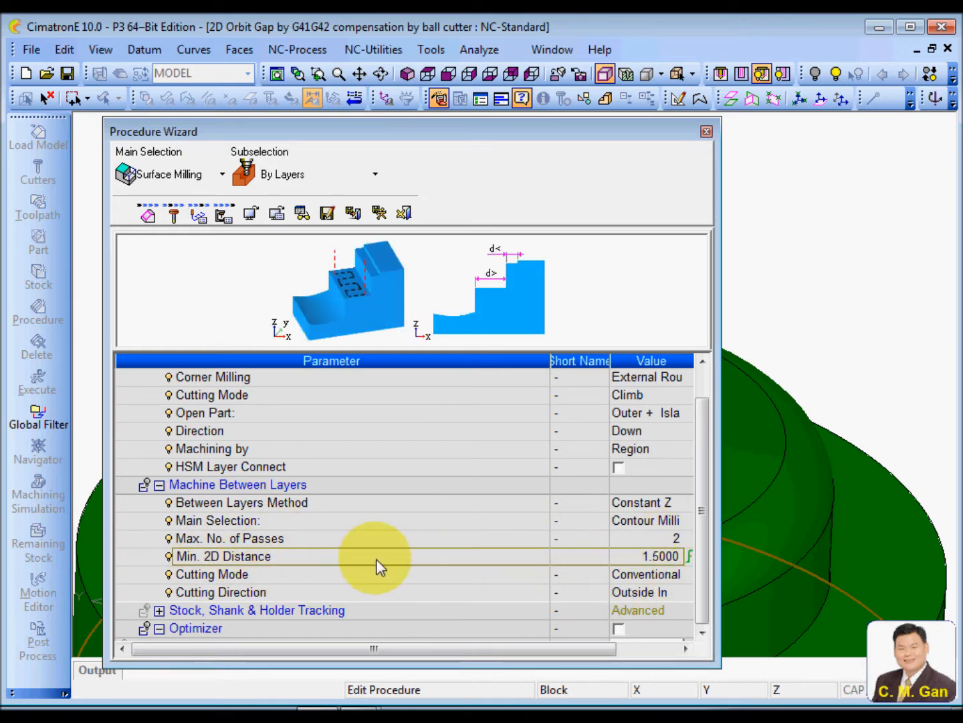
{"action": "mouse_move", "coordinate": [421, 566]}
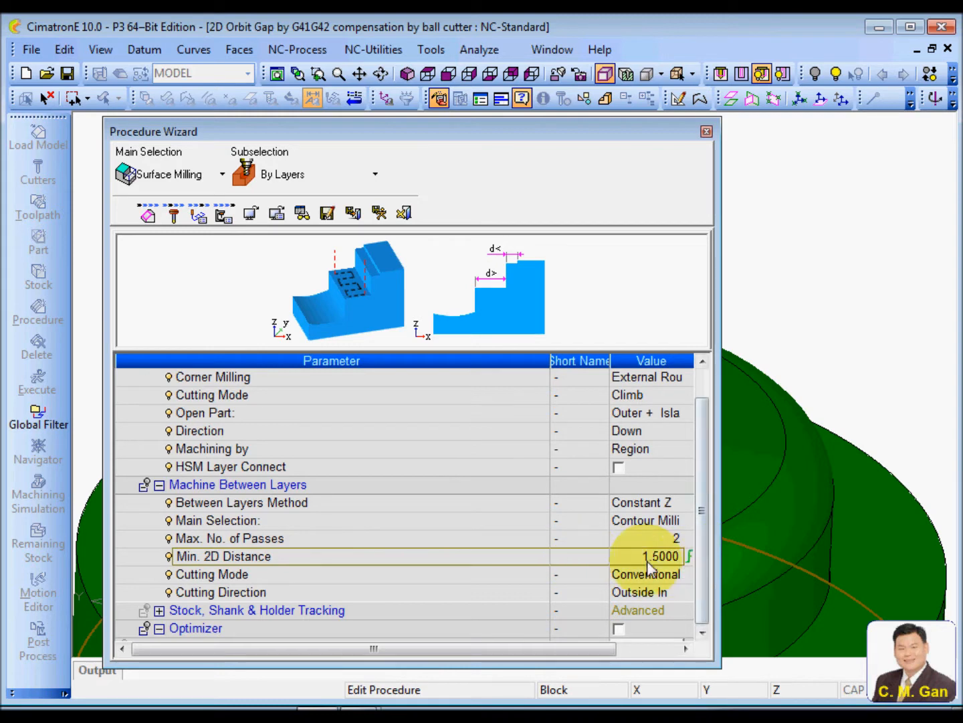
{"action": "mouse_move", "coordinate": [669, 567]}
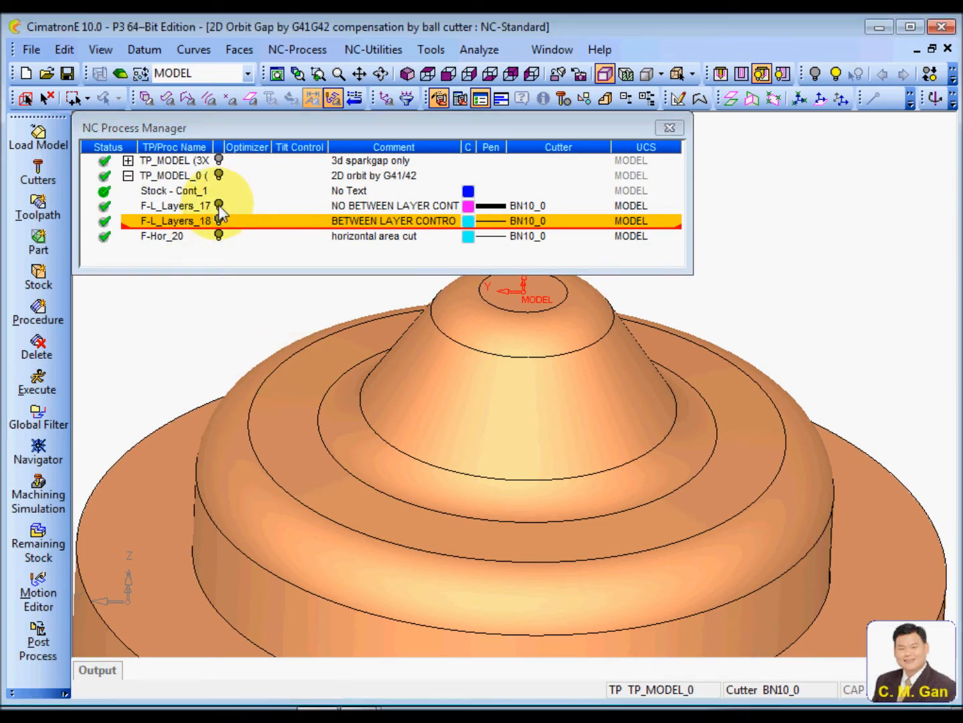
Show F-L_Layers_17's toolpath and review the procedure's machining parameters.
{"action": "left_click", "coordinate": [429, 74]}
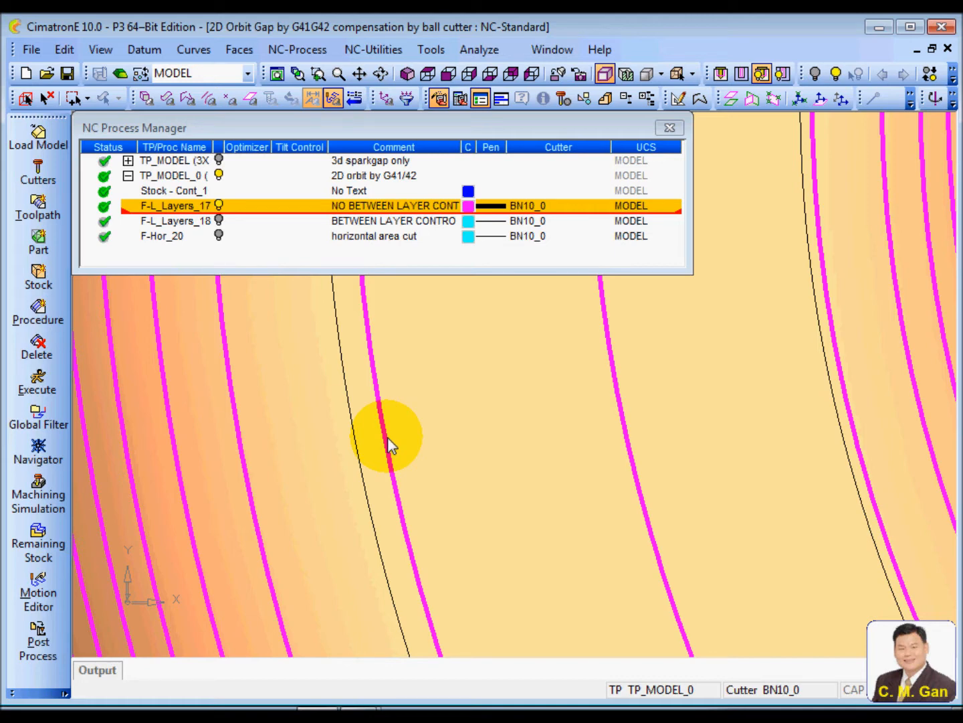
{"action": "mouse_move", "coordinate": [235, 224]}
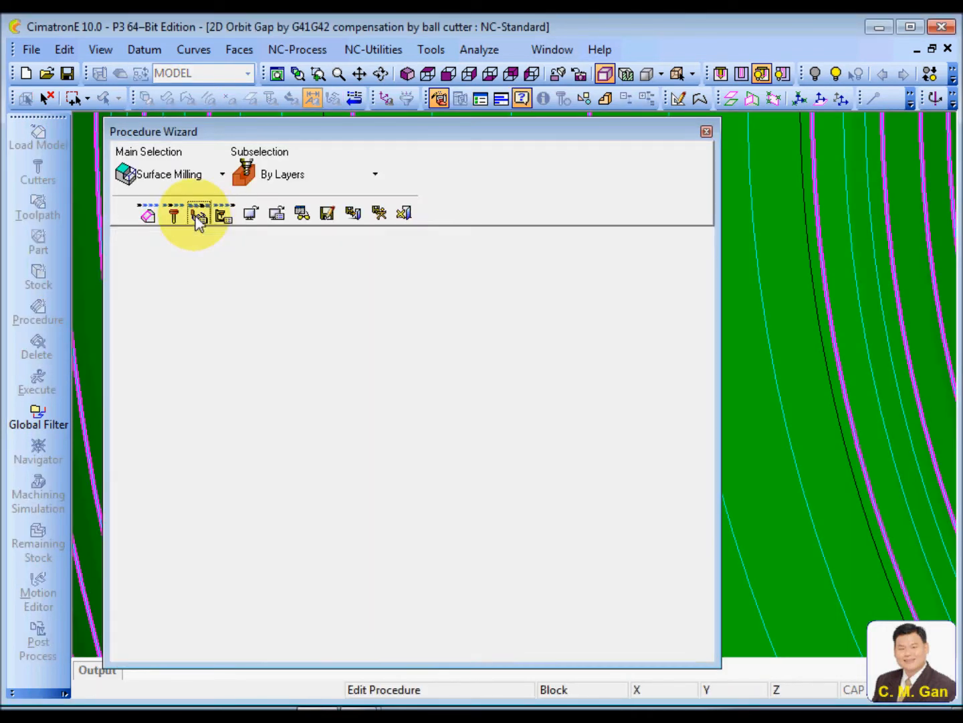
{"action": "left_click", "coordinate": [199, 214]}
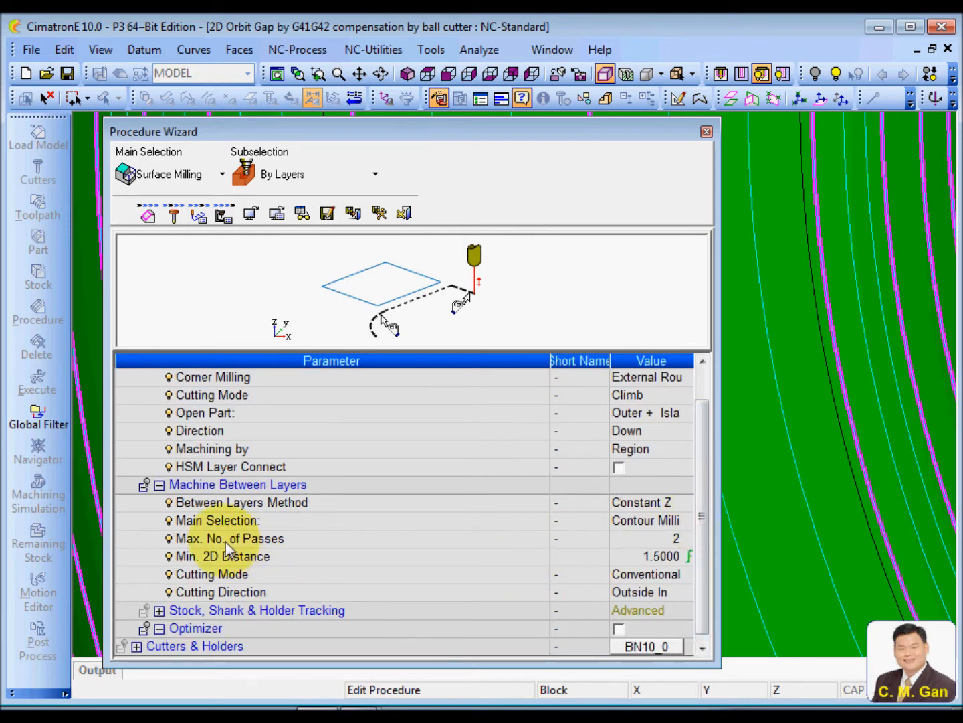
{"action": "left_click", "coordinate": [231, 537]}
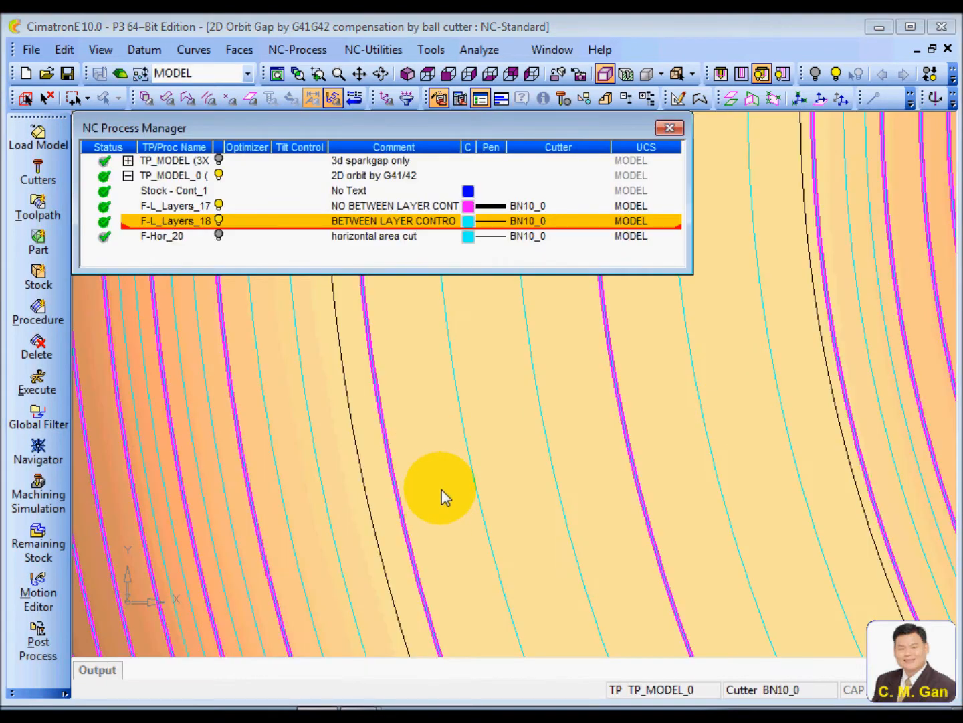
{"action": "mouse_move", "coordinate": [532, 424]}
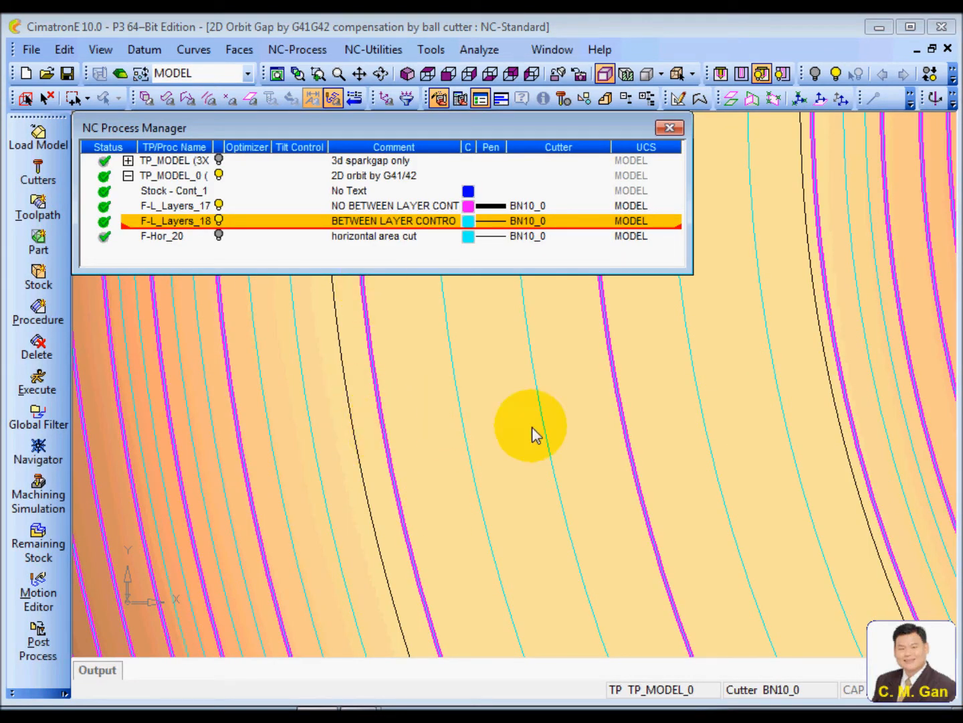
{"action": "mouse_move", "coordinate": [645, 441]}
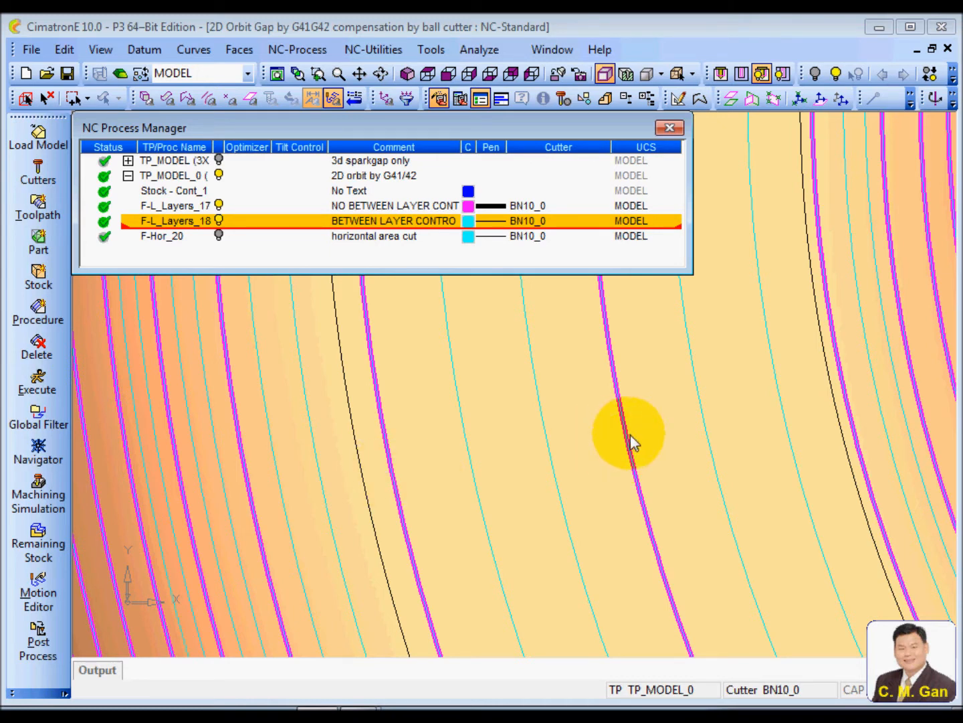
{"action": "mouse_move", "coordinate": [402, 505]}
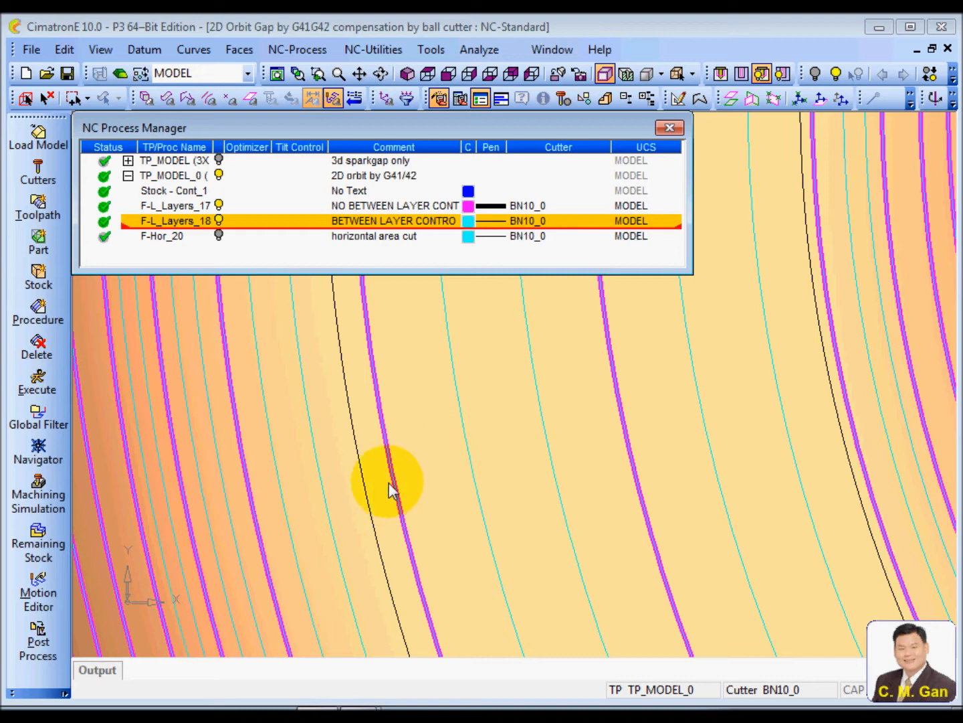
{"action": "mouse_move", "coordinate": [589, 468]}
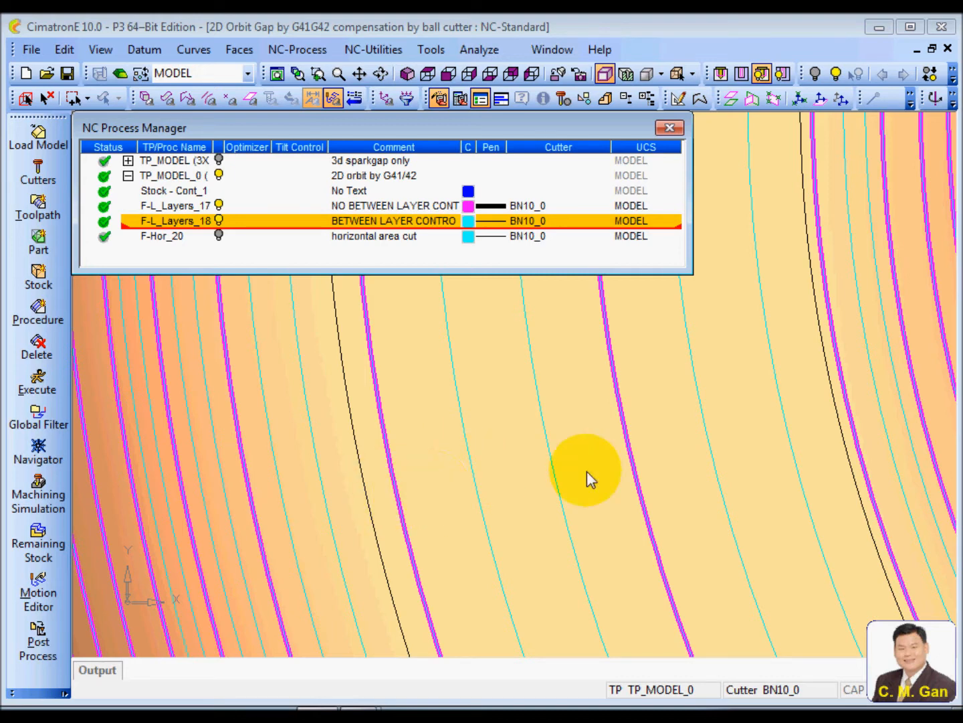
{"action": "mouse_move", "coordinate": [402, 508]}
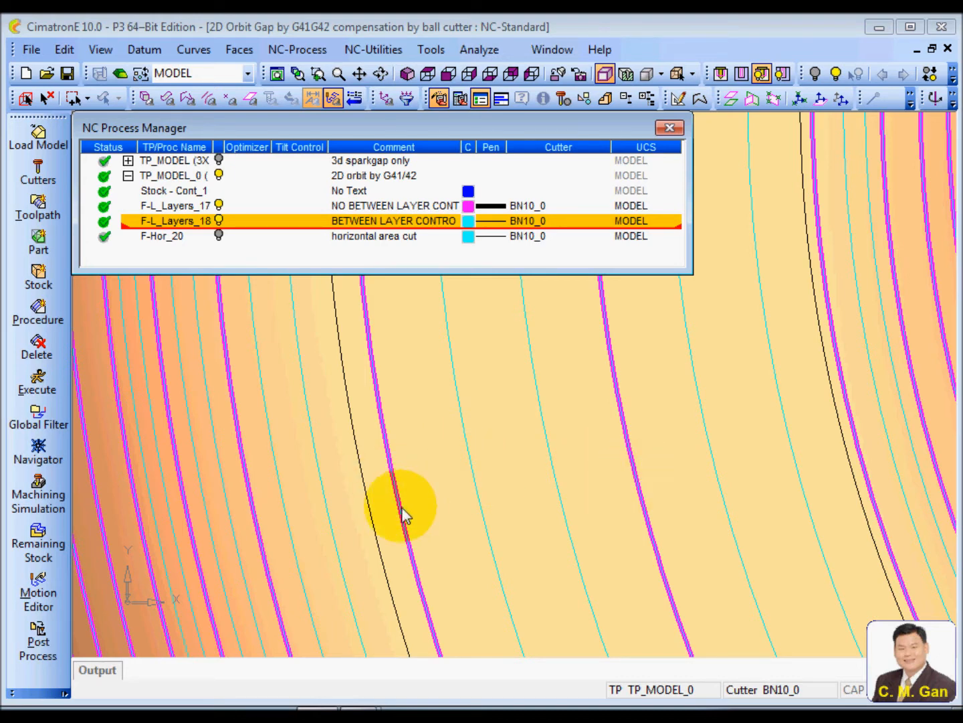
{"action": "mouse_move", "coordinate": [408, 505]}
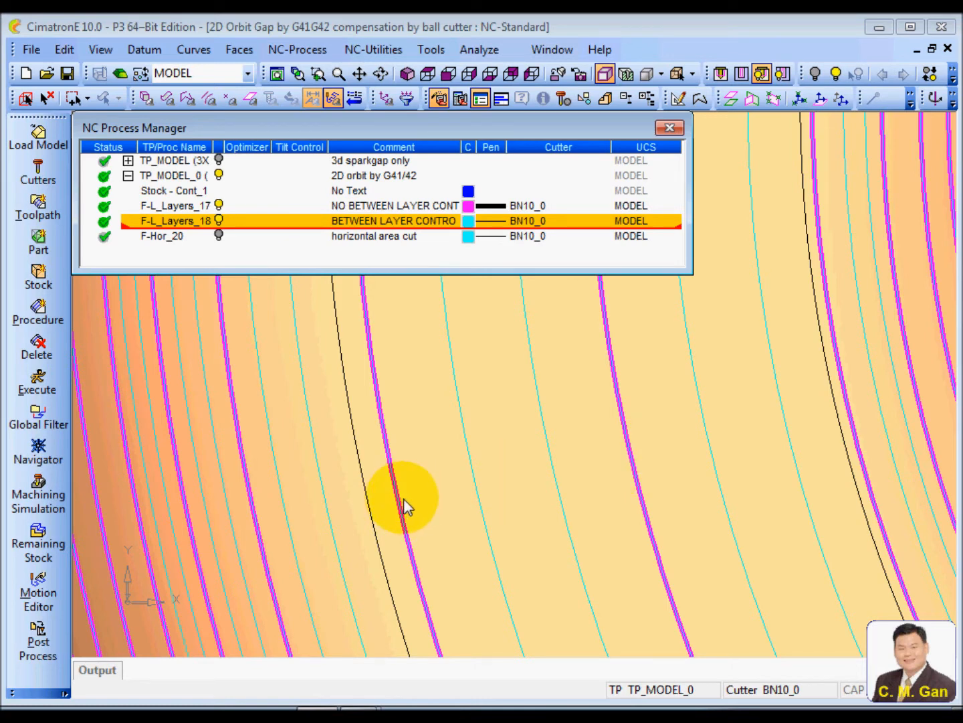
{"action": "mouse_move", "coordinate": [475, 486]}
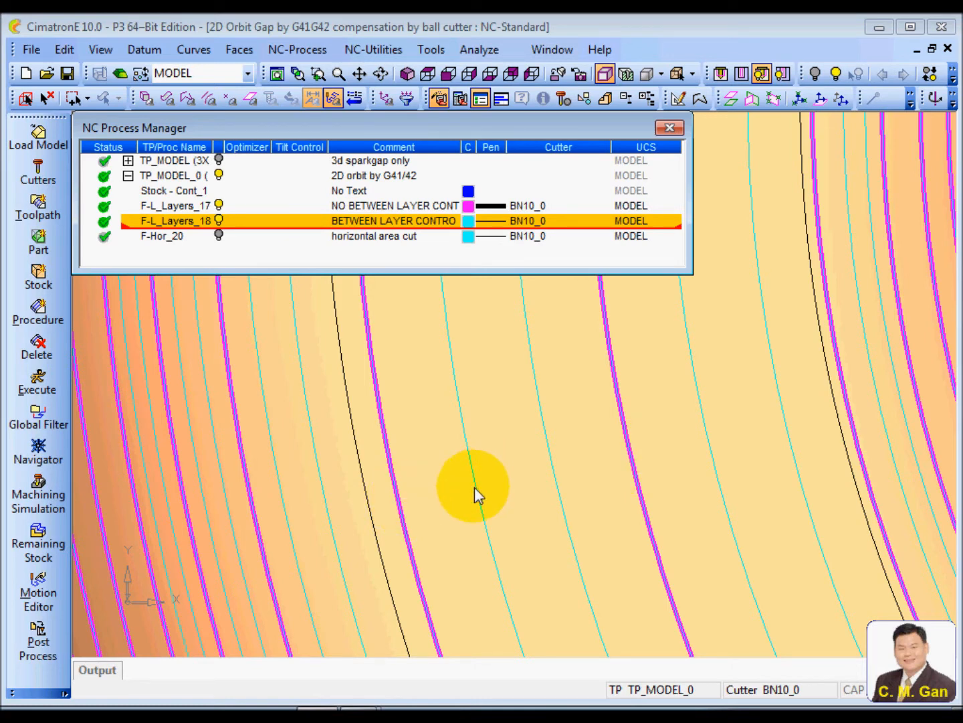
{"action": "mouse_move", "coordinate": [549, 482]}
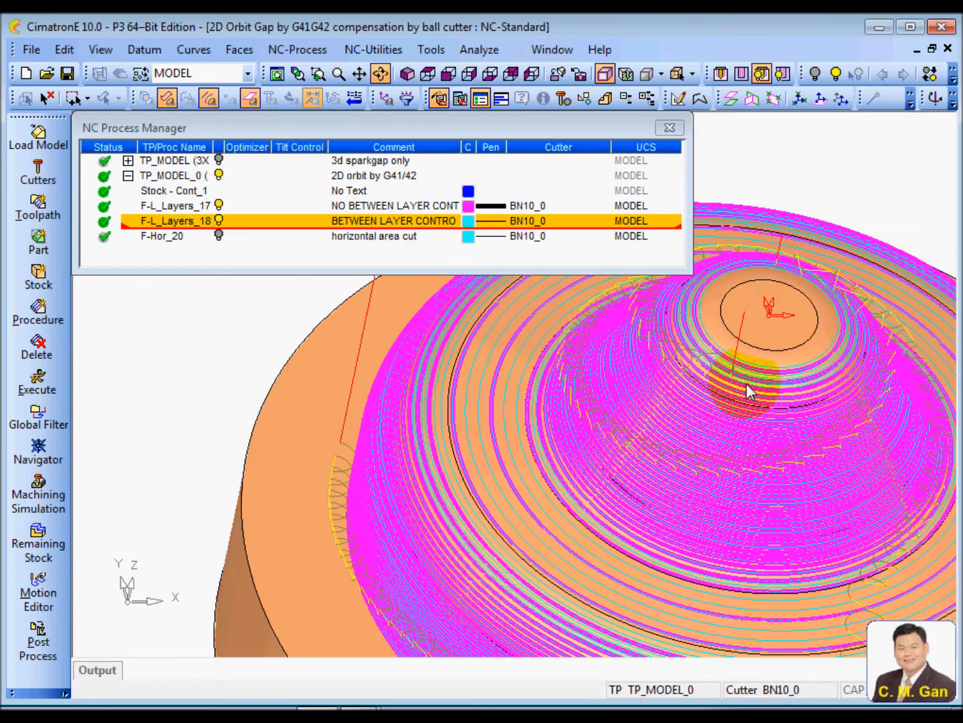
Orbit the electrode, hide the between-layer toolpath and show the F-Hor_20 horizontal cut.
{"action": "left_click_drag", "start_coordinate": [750, 391], "coordinate": [629, 475]}
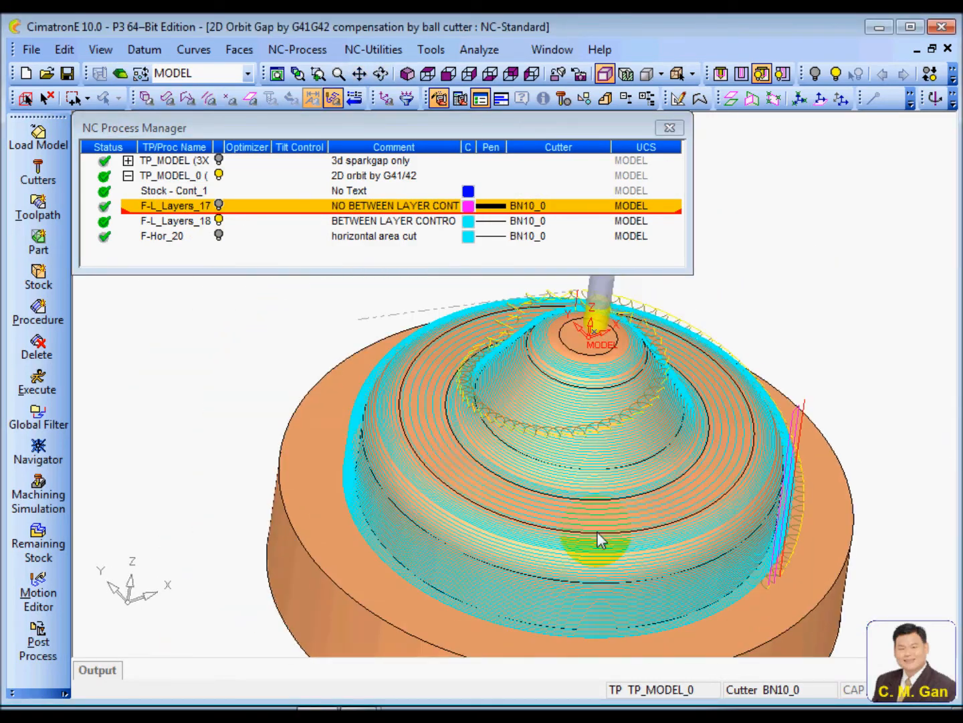
{"action": "left_click_drag", "start_coordinate": [599, 540], "coordinate": [419, 457]}
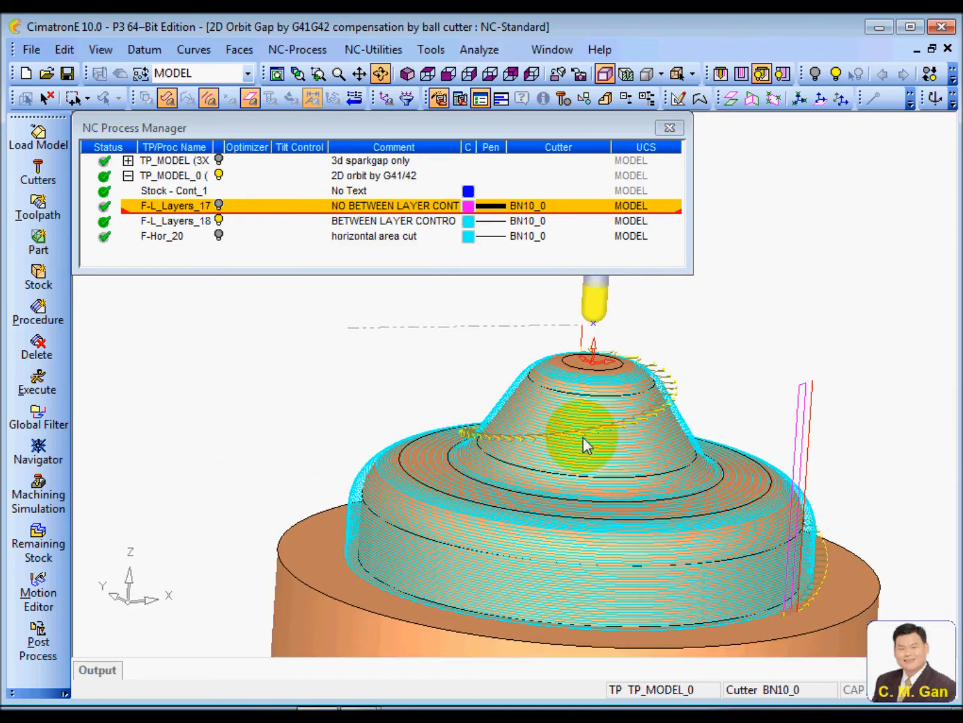
{"action": "left_click", "coordinate": [39, 274]}
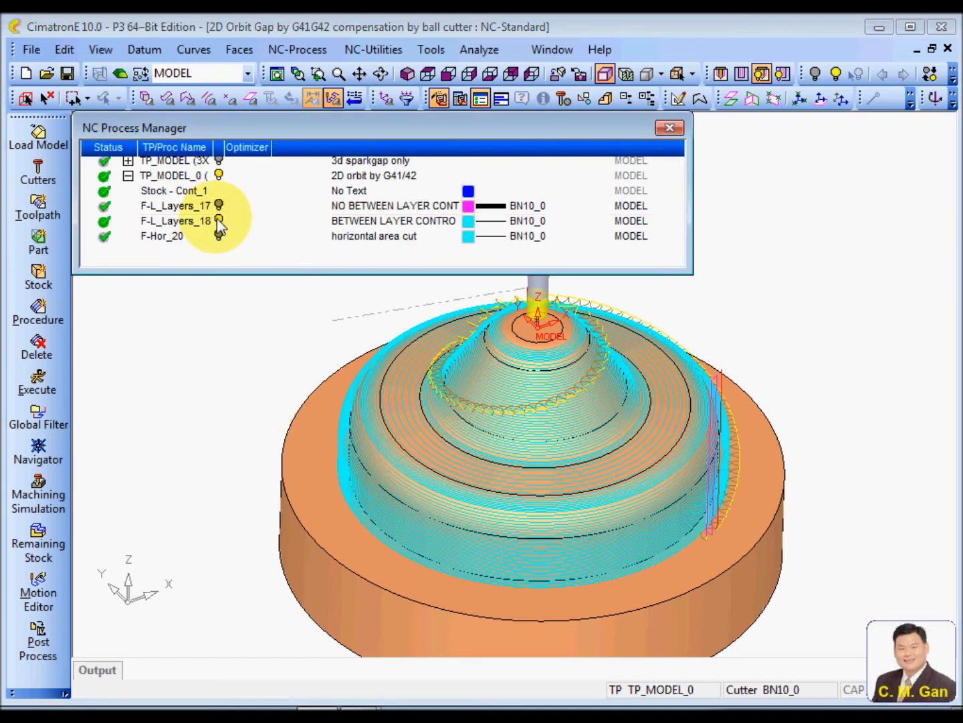
{"action": "left_click", "coordinate": [175, 220]}
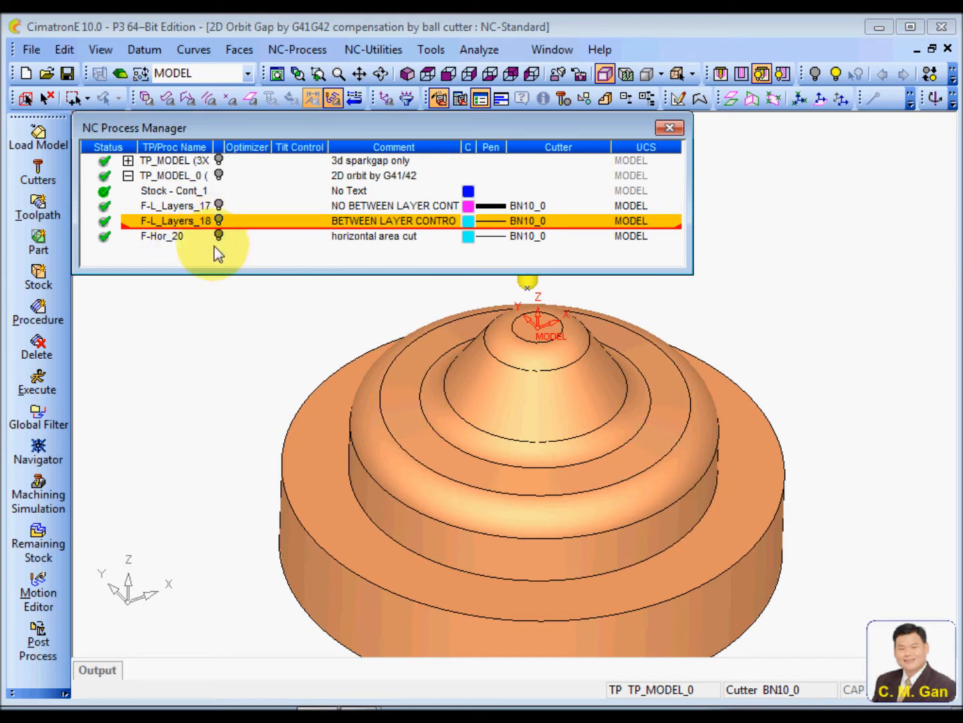
{"action": "left_click", "coordinate": [162, 236]}
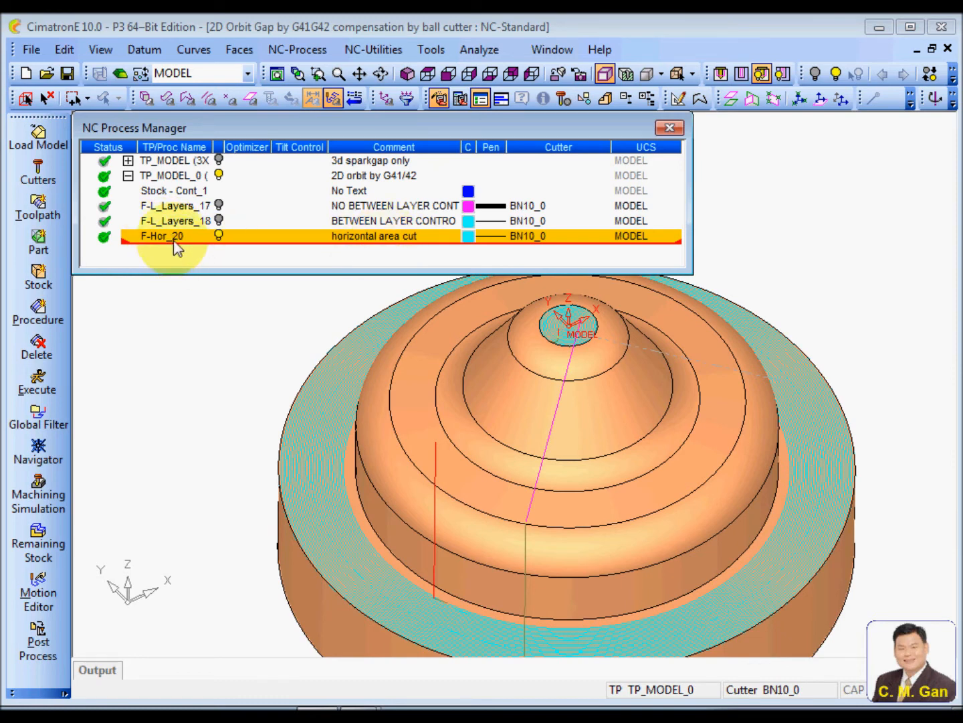
Post-process F-Hor_20 with 'Show output file after completion' ticked.
{"action": "left_click", "coordinate": [38, 639]}
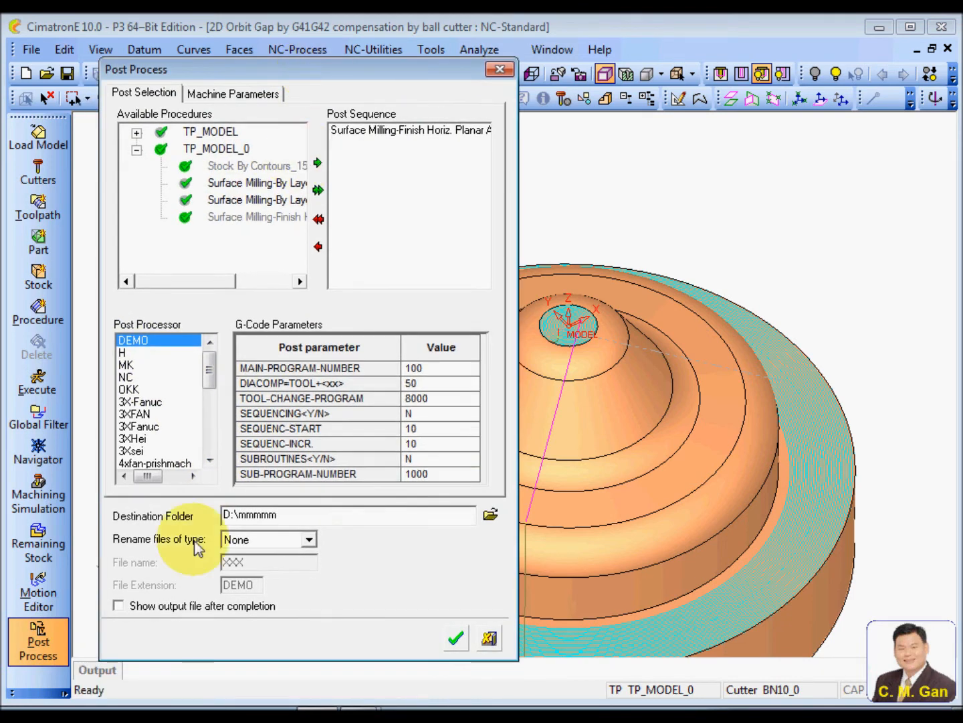
{"action": "left_click", "coordinate": [118, 605]}
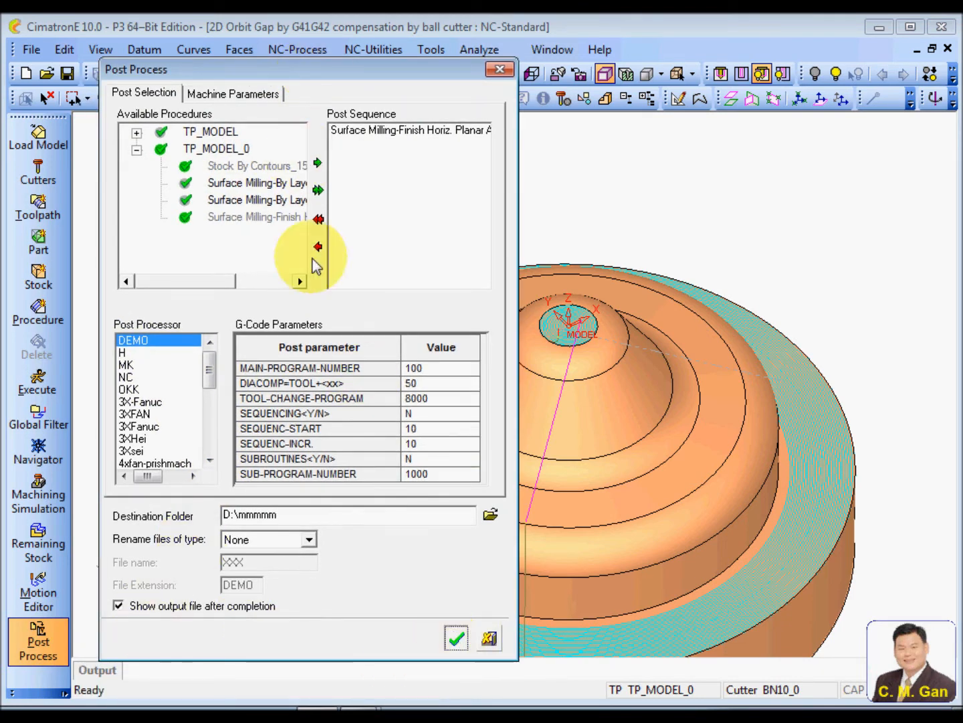
{"action": "left_click", "coordinate": [456, 636]}
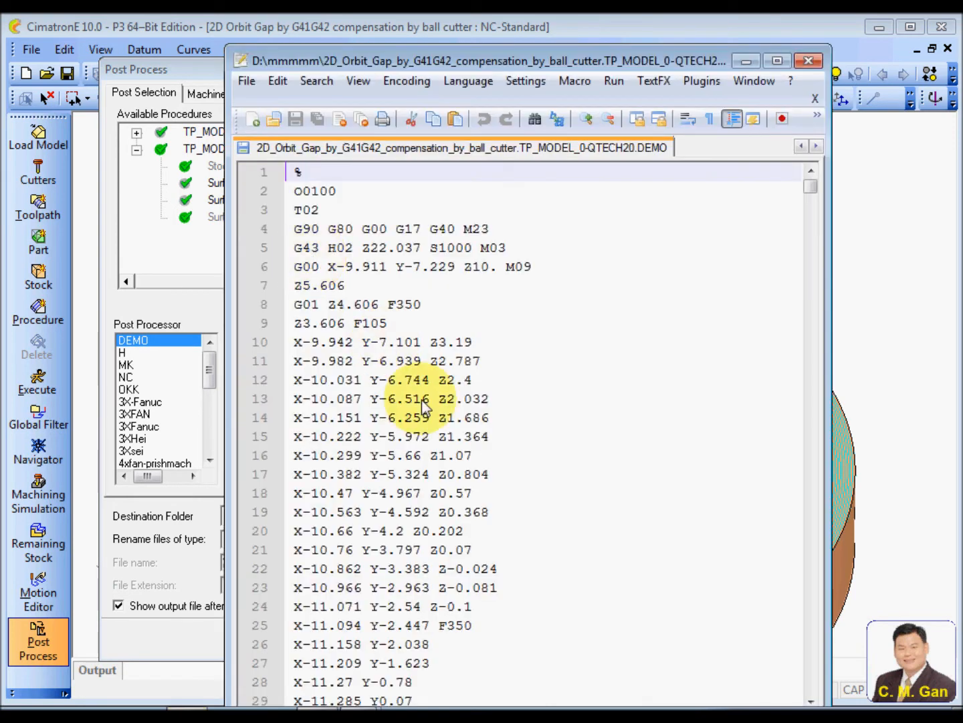
Search the horizontal cut's G-code with Find, then close Notepad++ and cancel Post Process.
{"action": "left_click", "coordinate": [316, 81]}
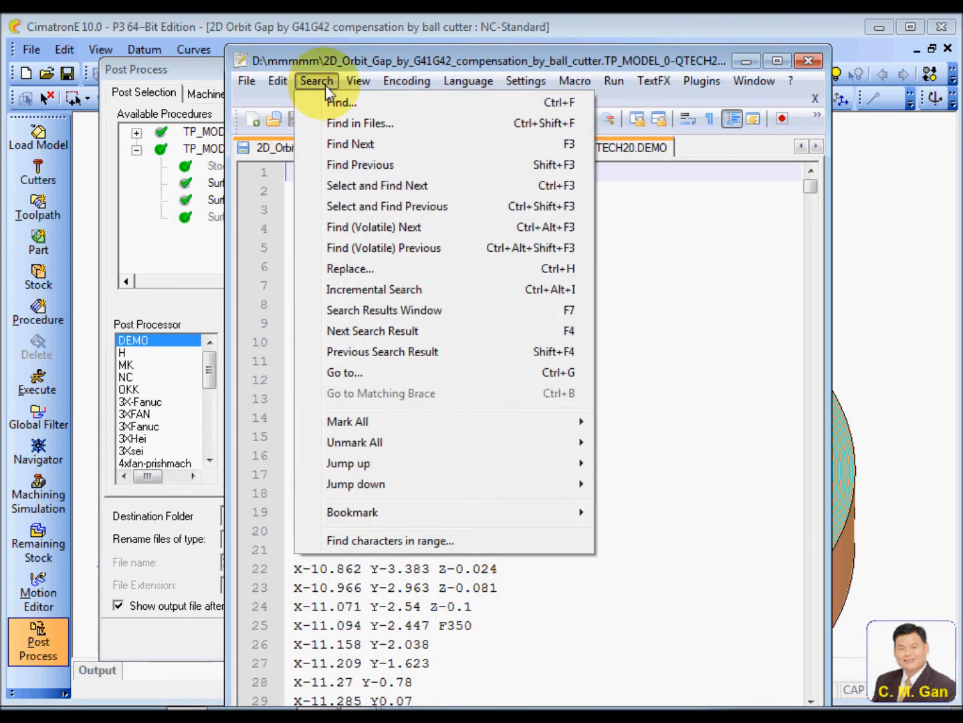
{"action": "left_click", "coordinate": [316, 81]}
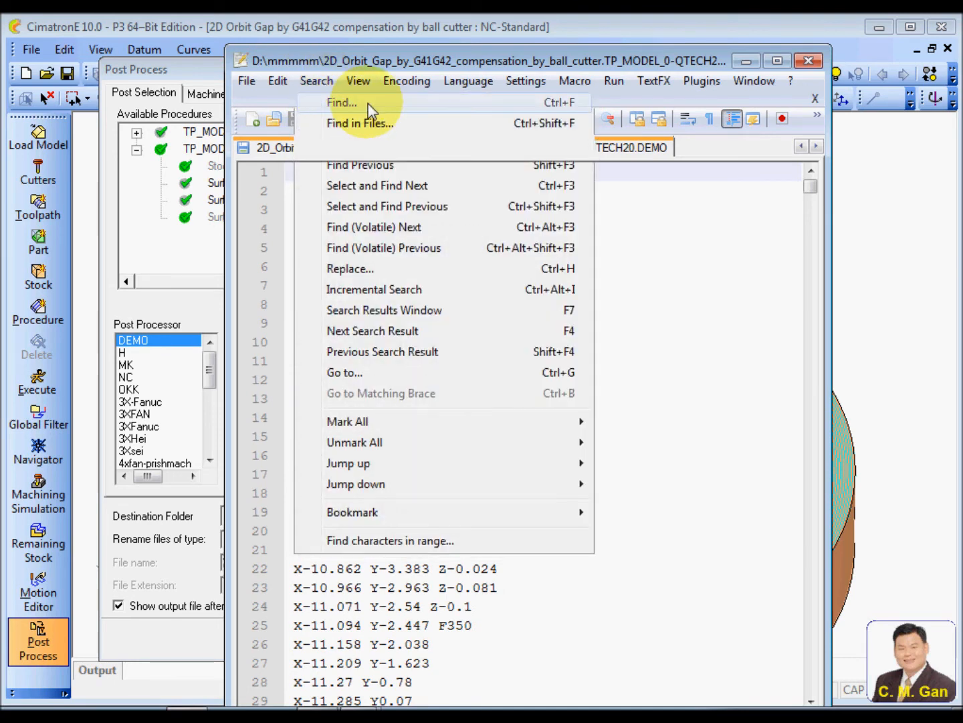
{"action": "left_click", "coordinate": [342, 102]}
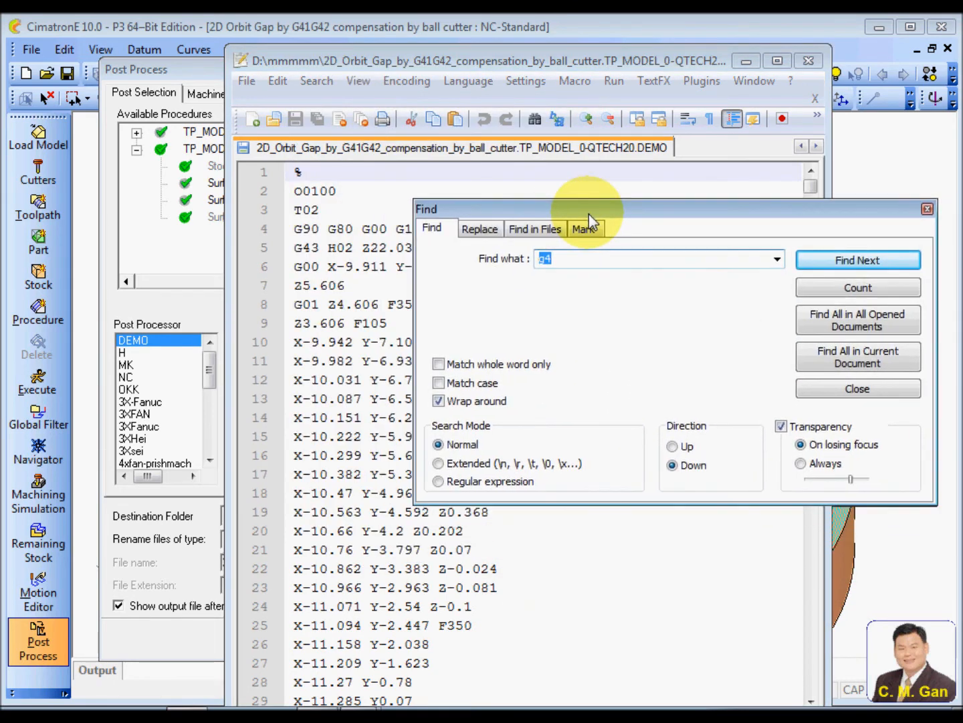
{"action": "left_click", "coordinate": [858, 258]}
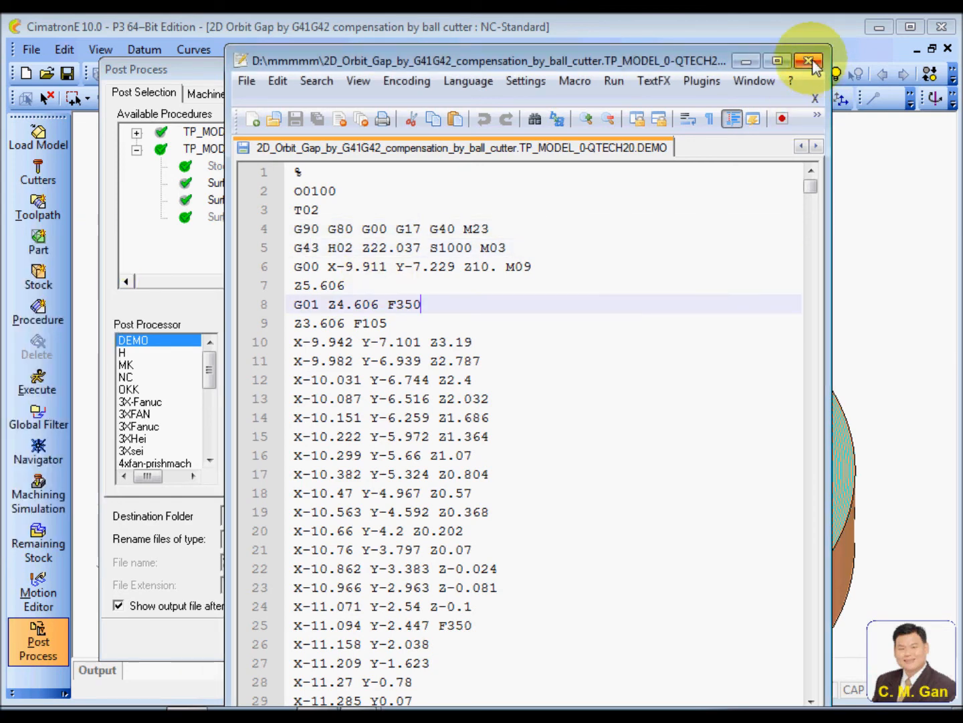
{"action": "left_click", "coordinate": [810, 61]}
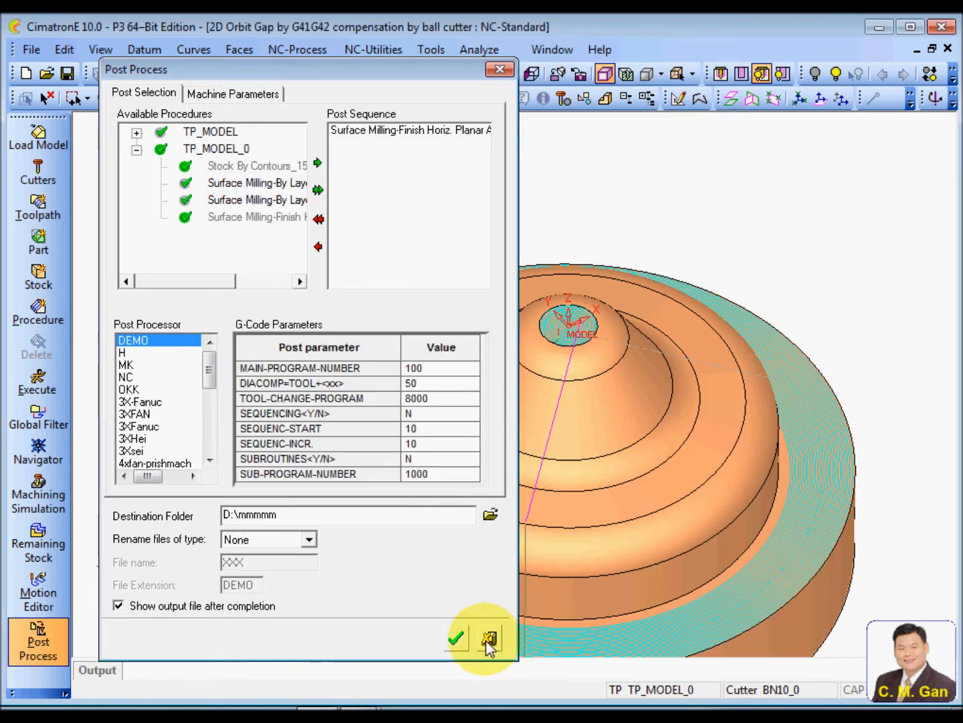
{"action": "left_click", "coordinate": [489, 639]}
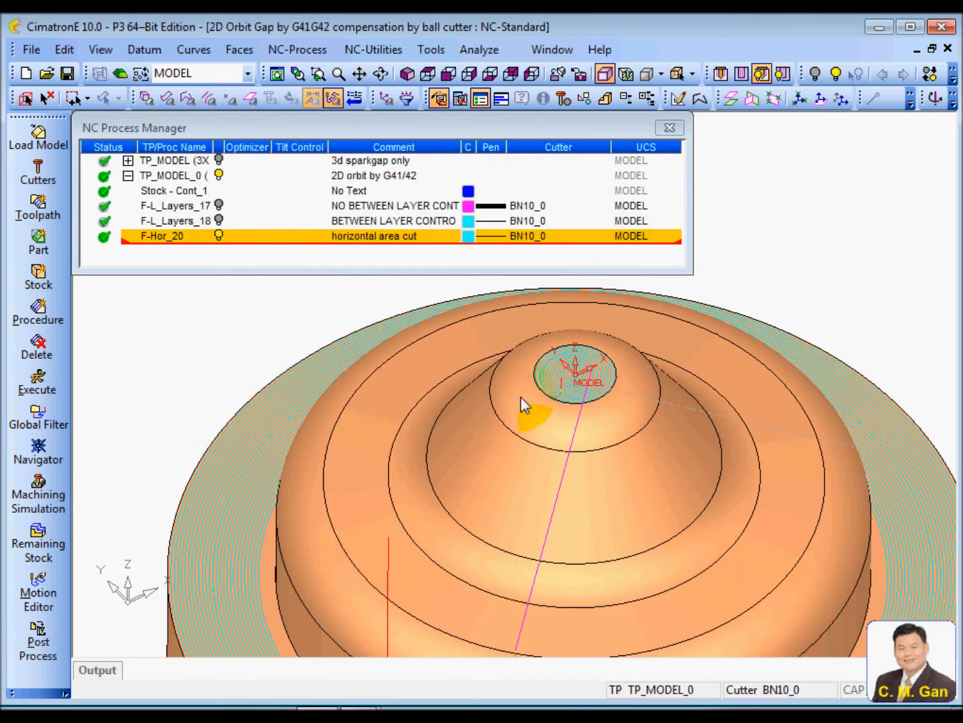